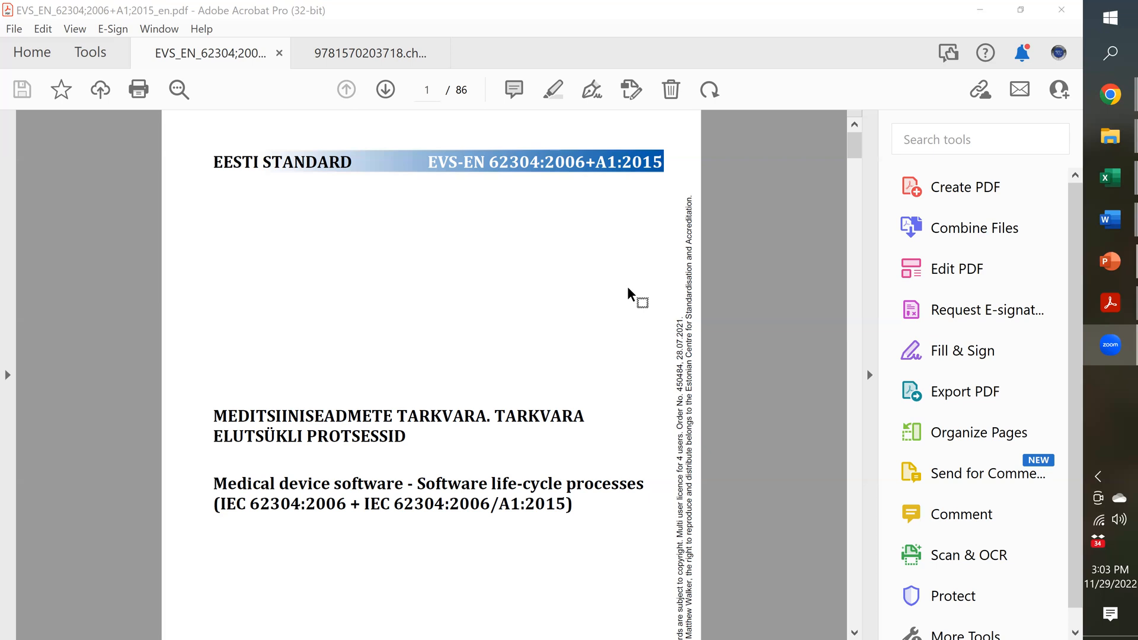
mouse_move(862, 179)
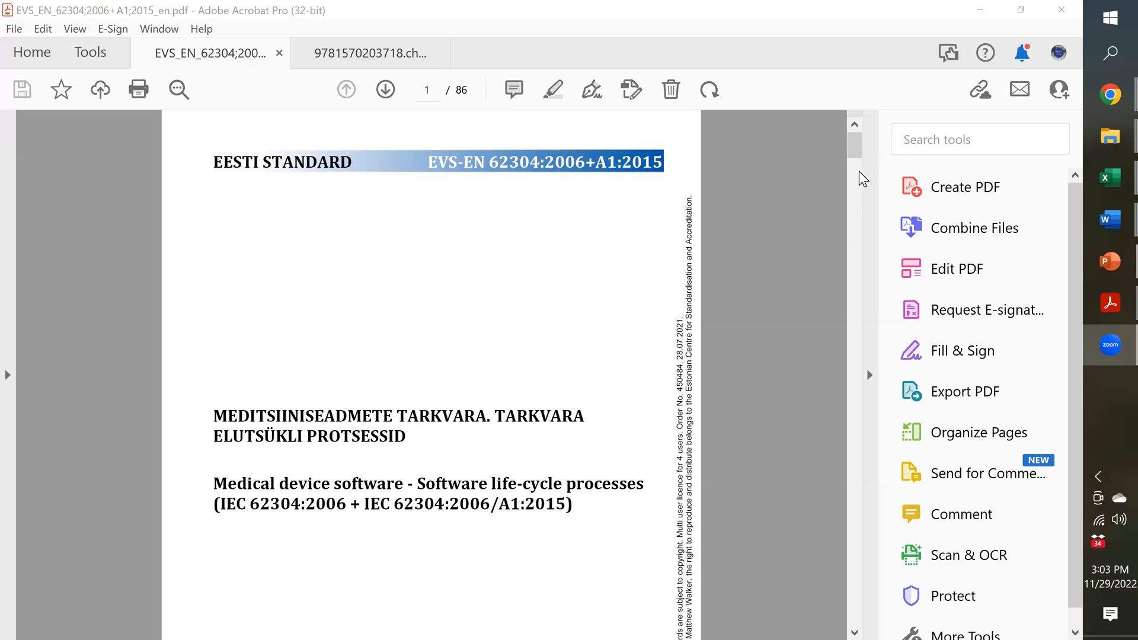
Scroll from the EVS-EN 62304 cover page down to the CONTENTS listing on page 6.
scroll(down, 3)
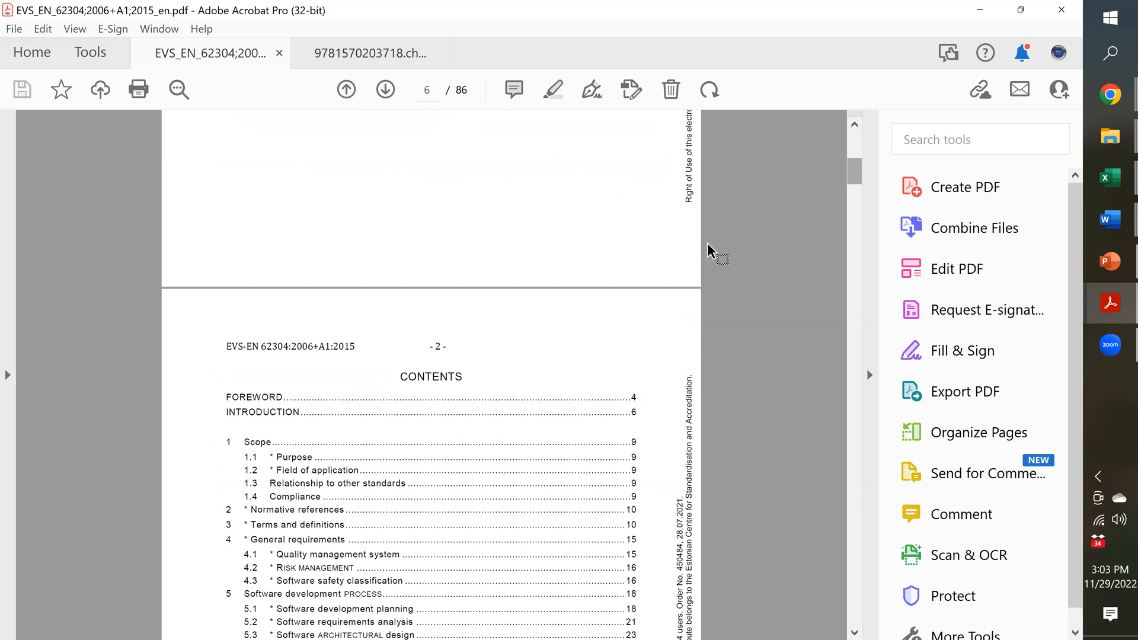
scroll(down, 3)
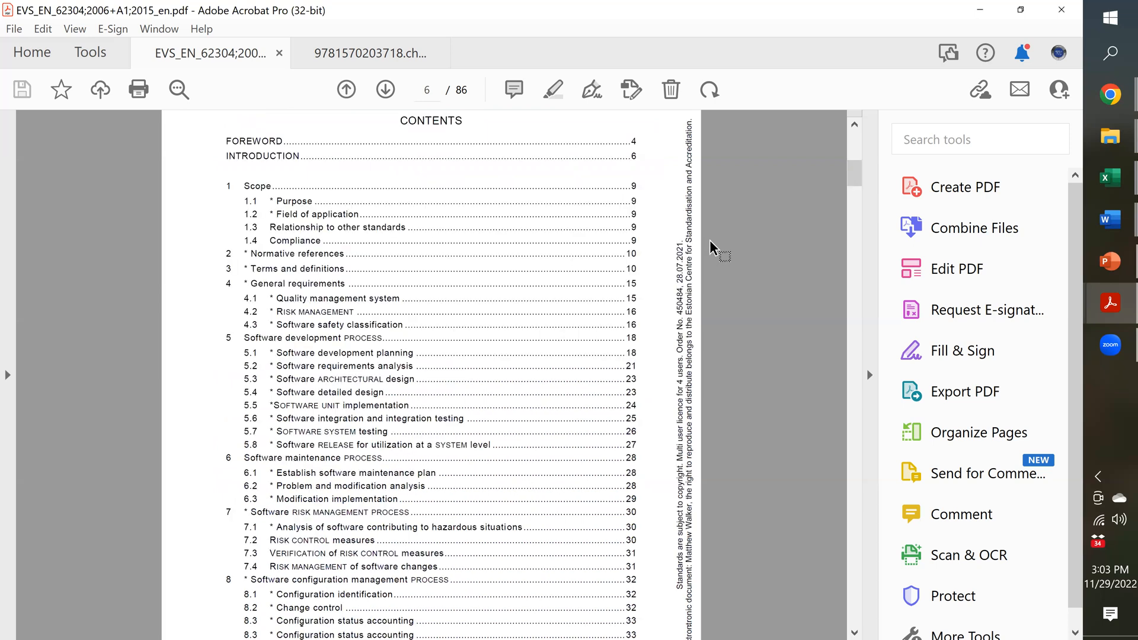
scroll(down, 3)
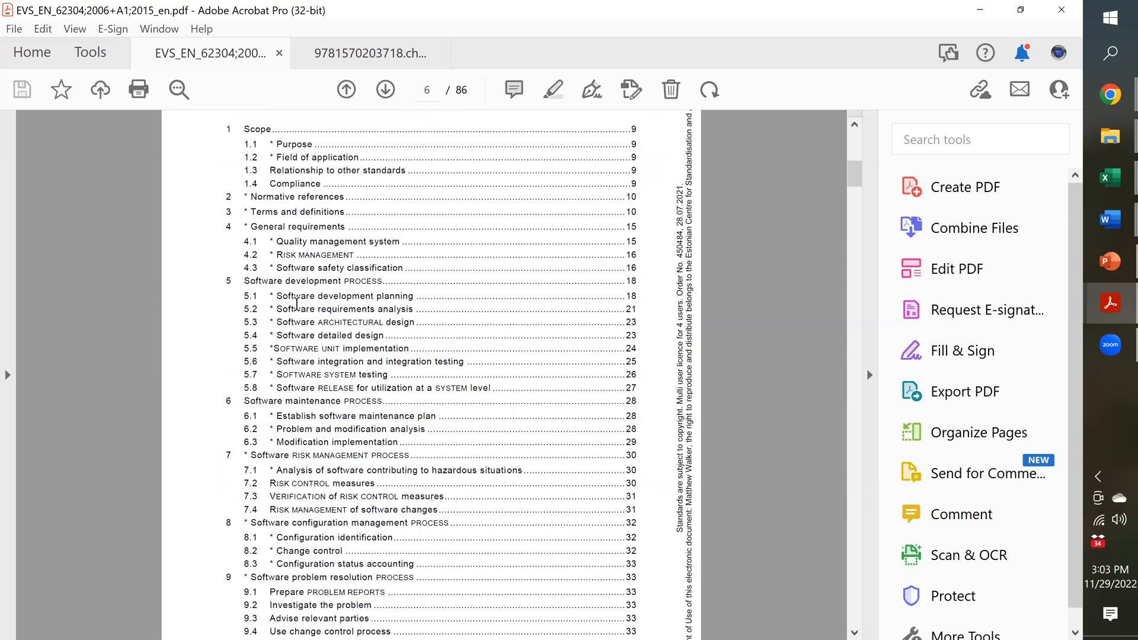
mouse_move(275, 292)
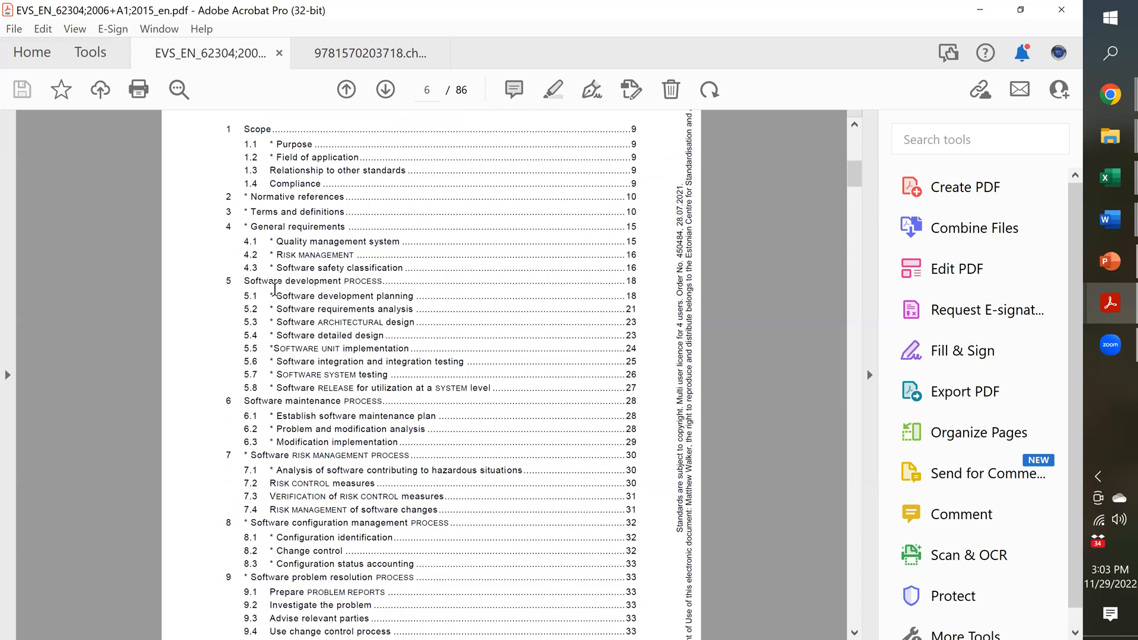
mouse_move(349, 296)
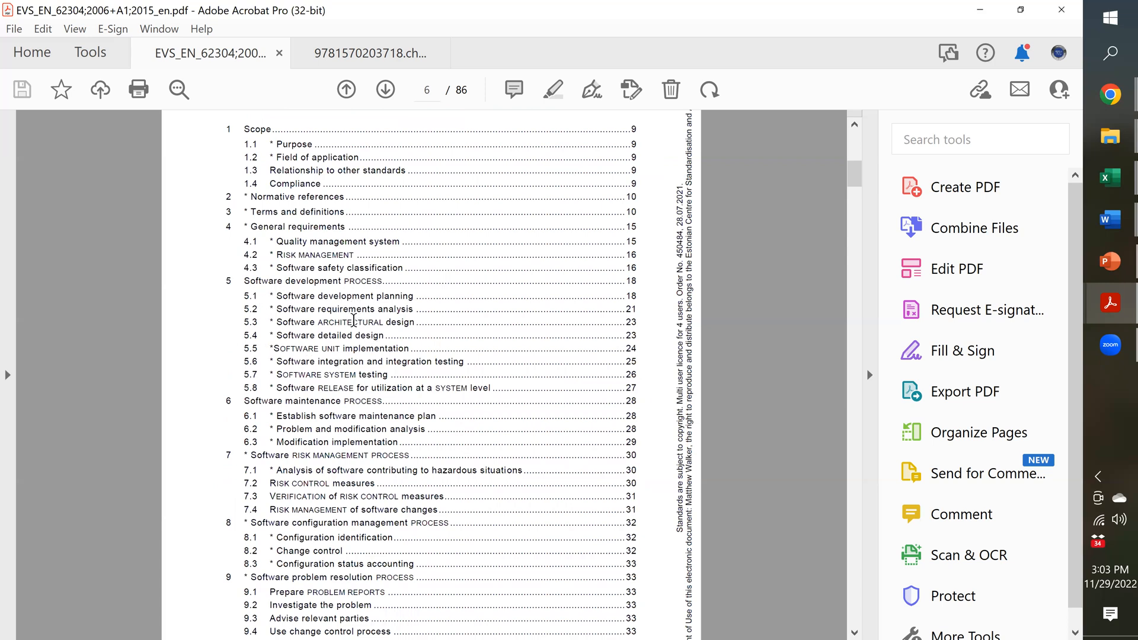
mouse_move(308, 372)
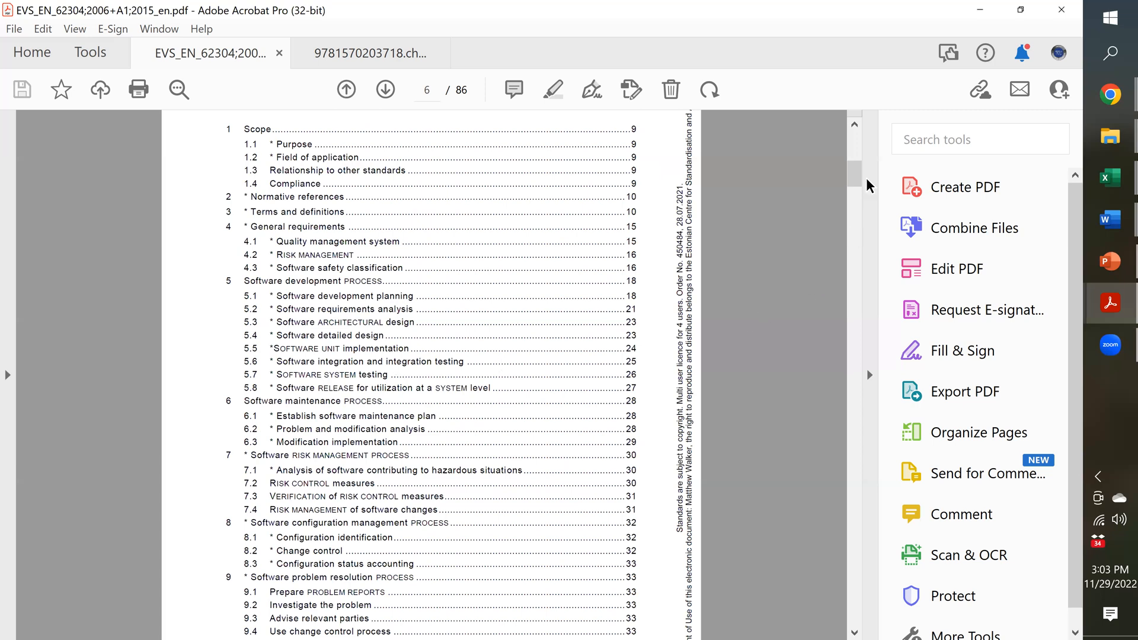
mouse_move(892, 168)
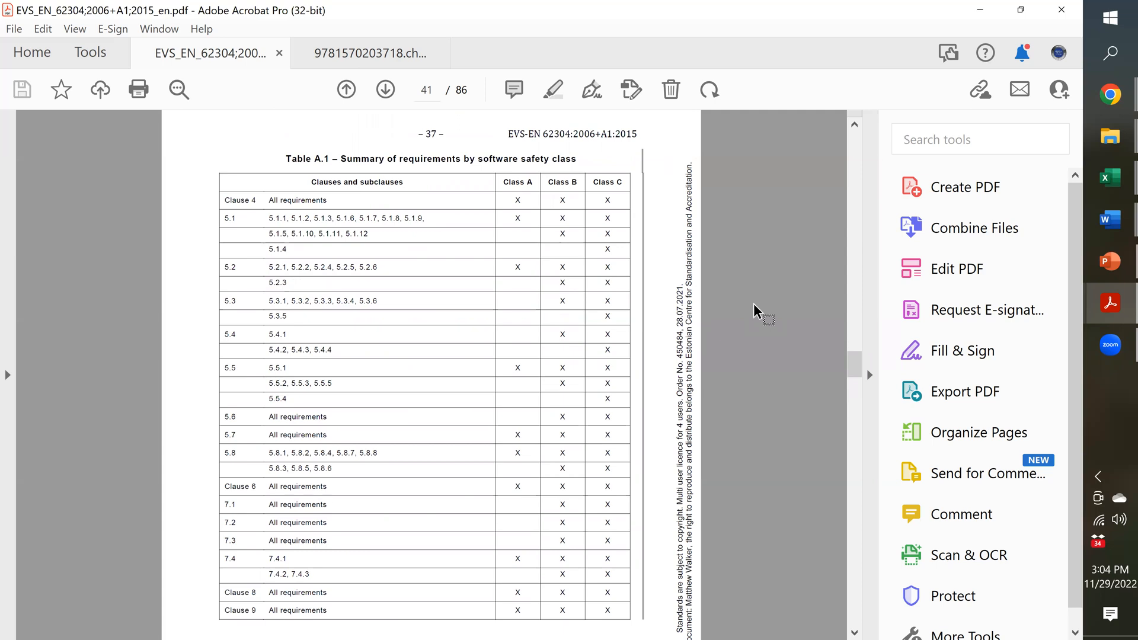
mouse_move(766, 250)
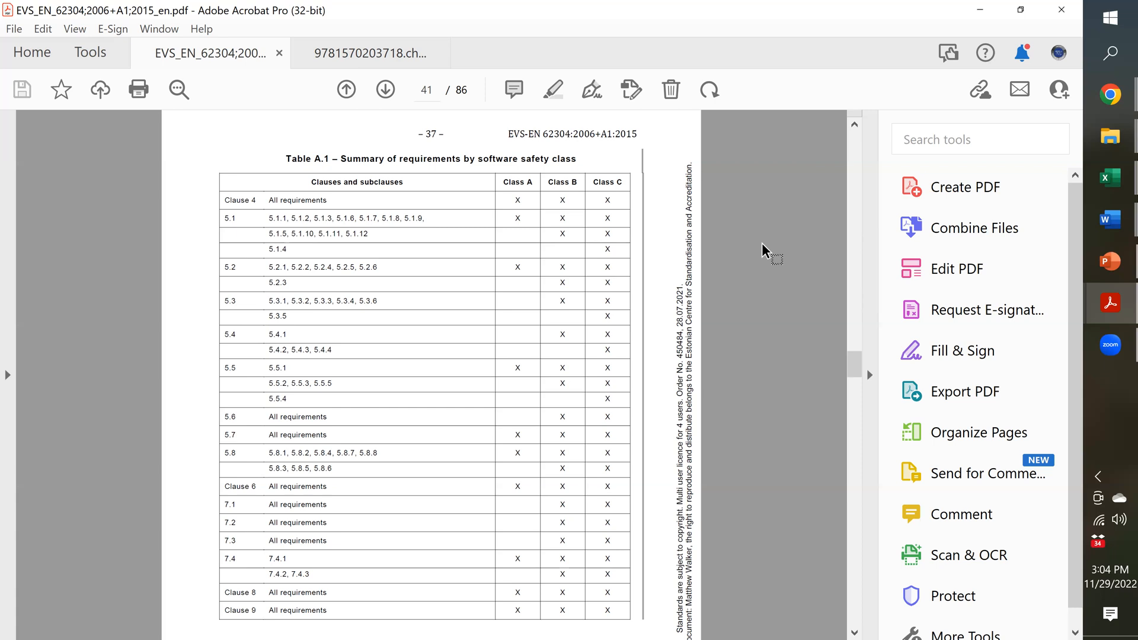
mouse_move(539, 356)
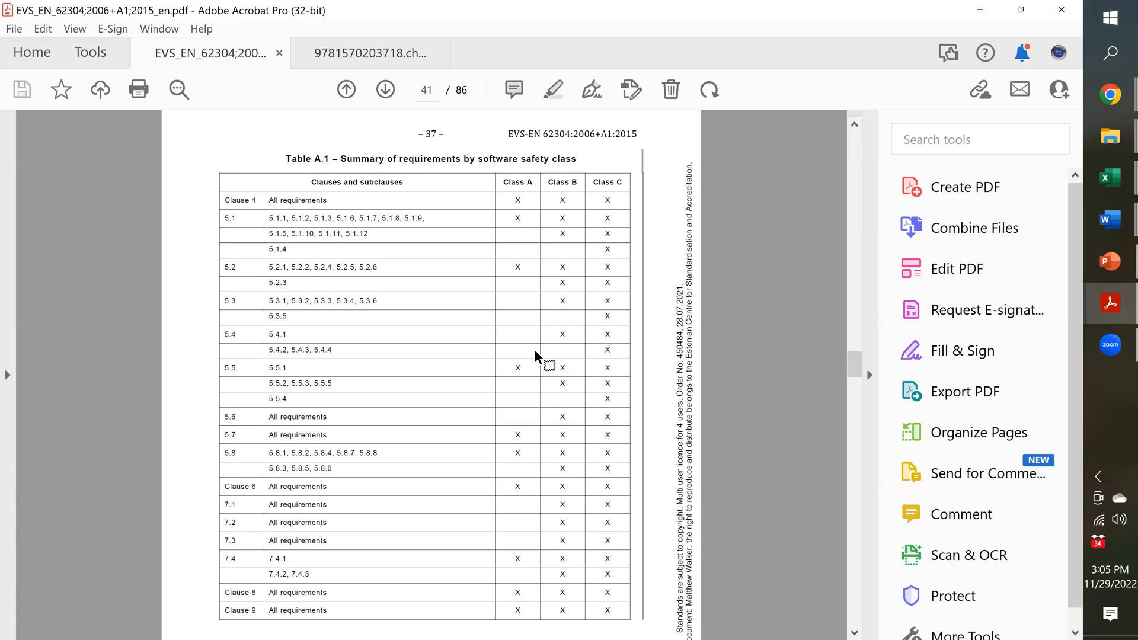
mouse_move(795, 424)
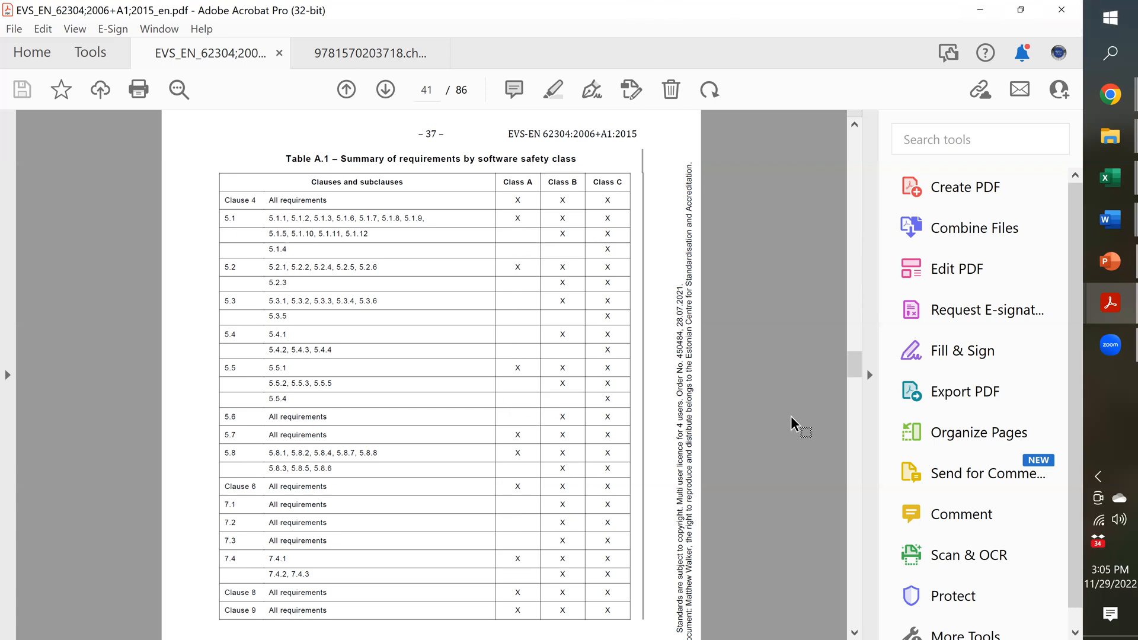
mouse_move(751, 374)
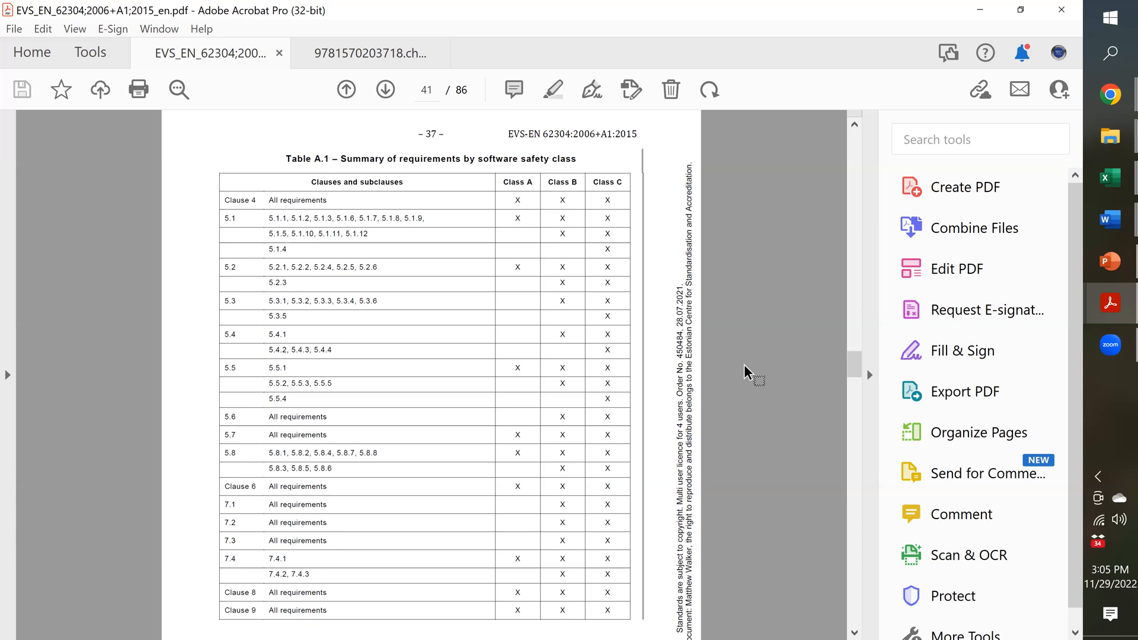
mouse_move(556, 272)
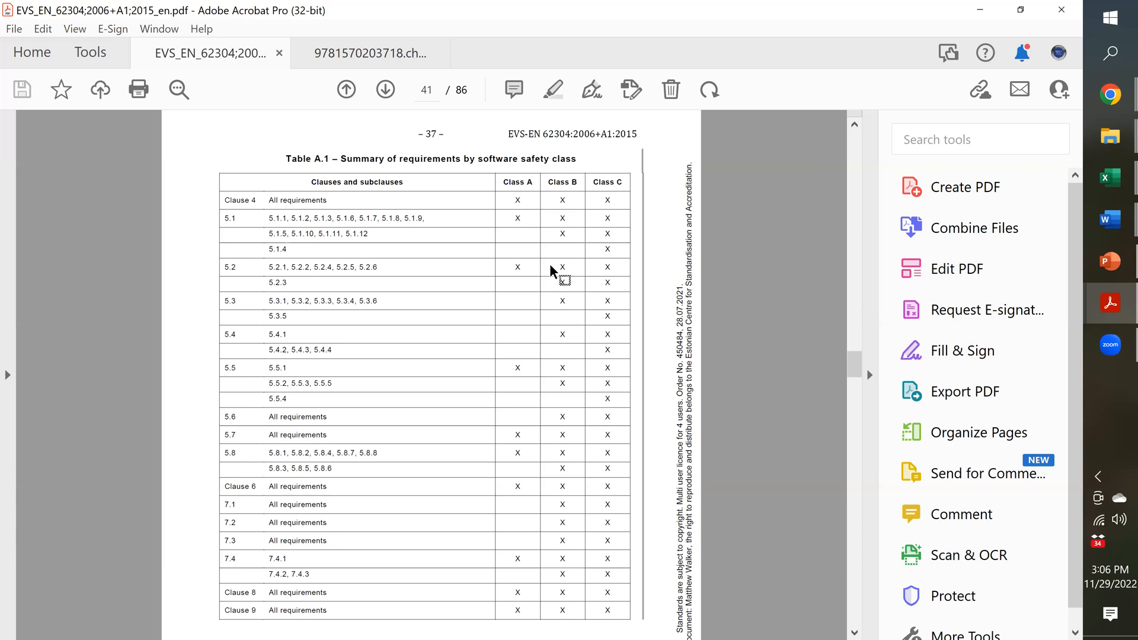
mouse_move(579, 518)
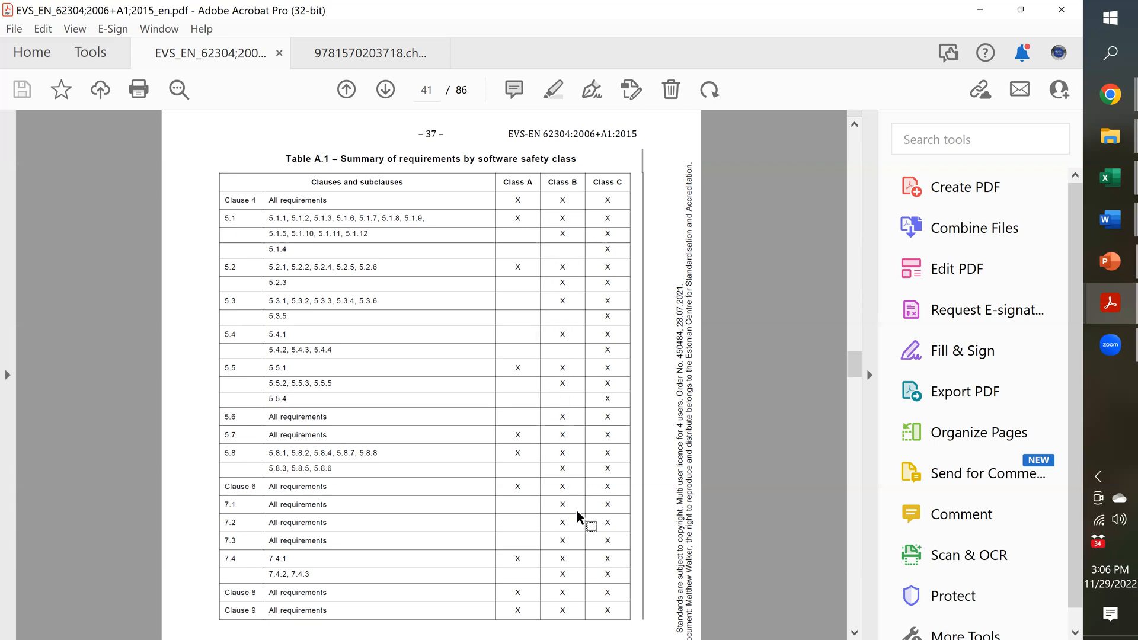
mouse_move(575, 514)
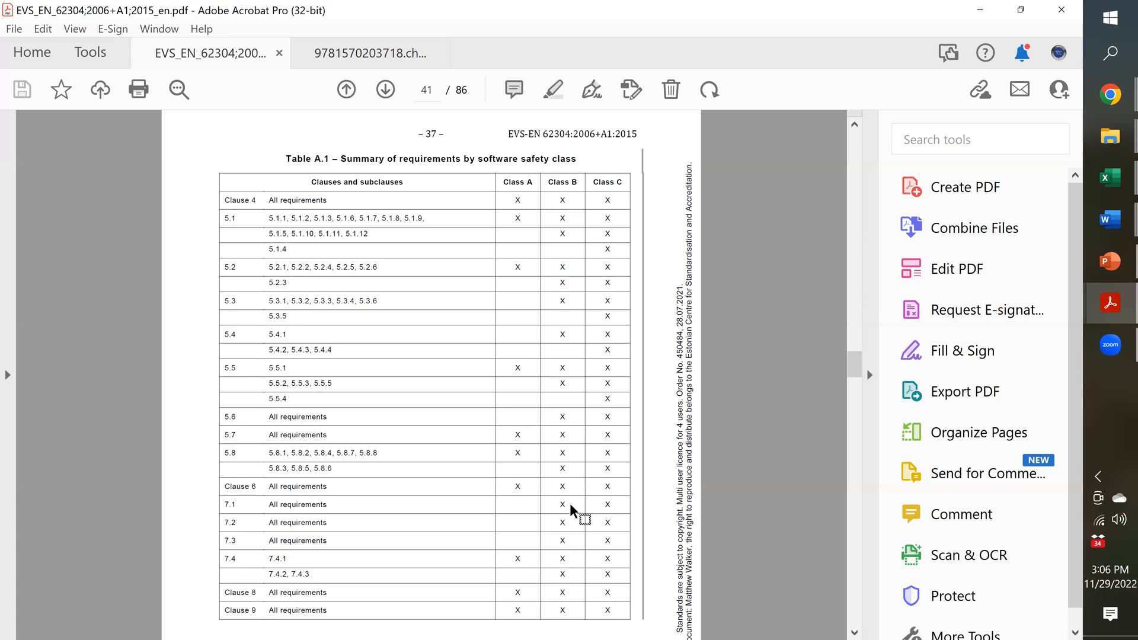
mouse_move(946, 8)
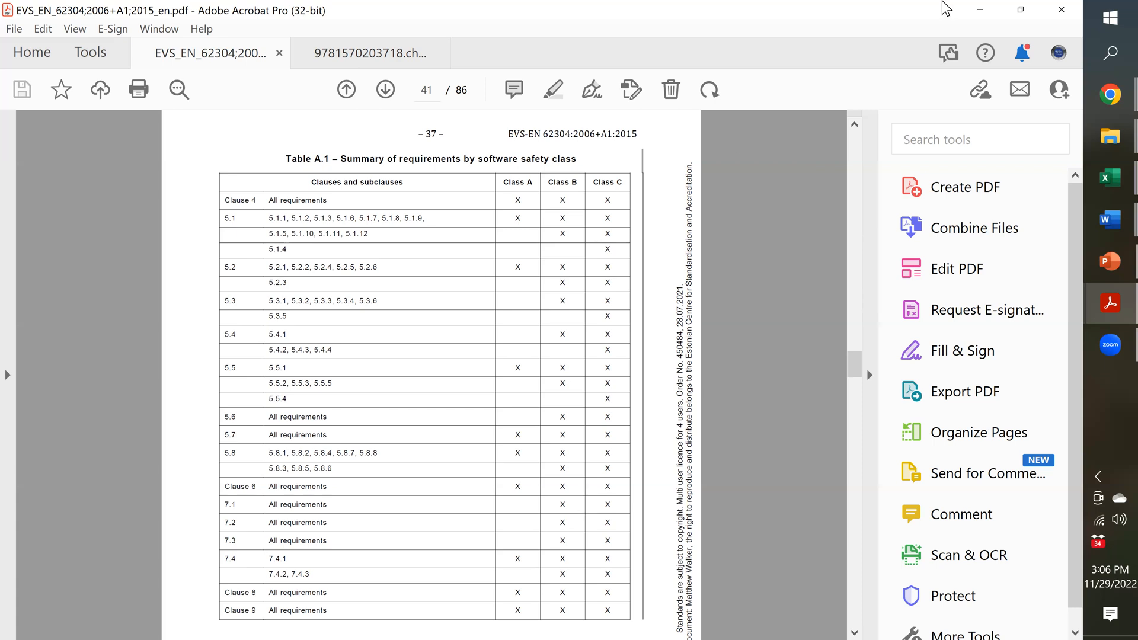
click(370, 52)
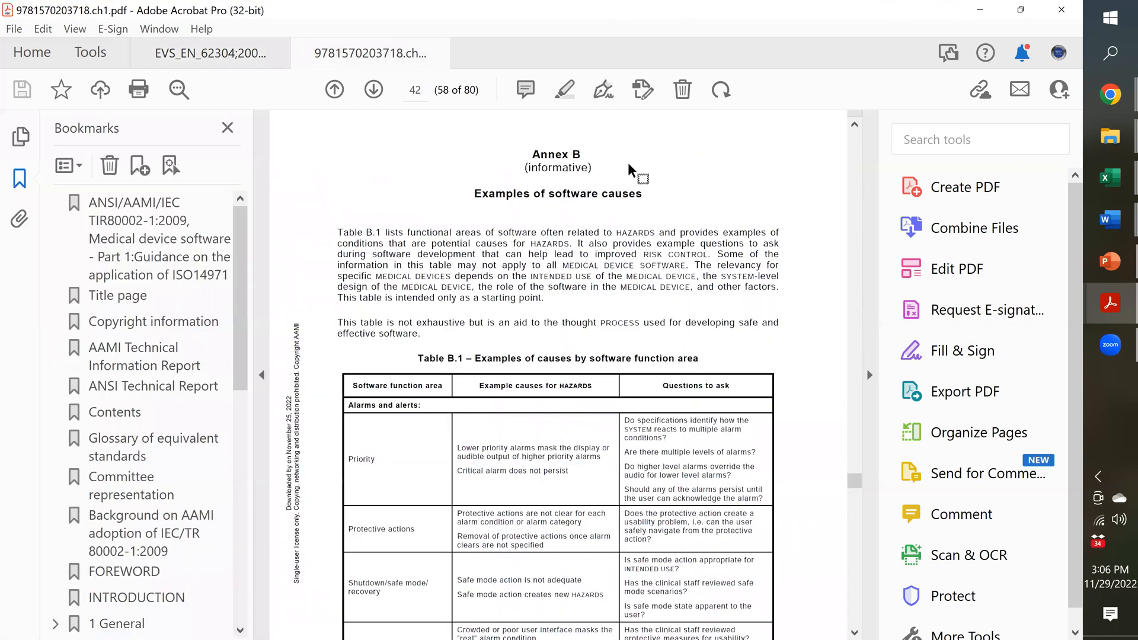
mouse_move(883, 176)
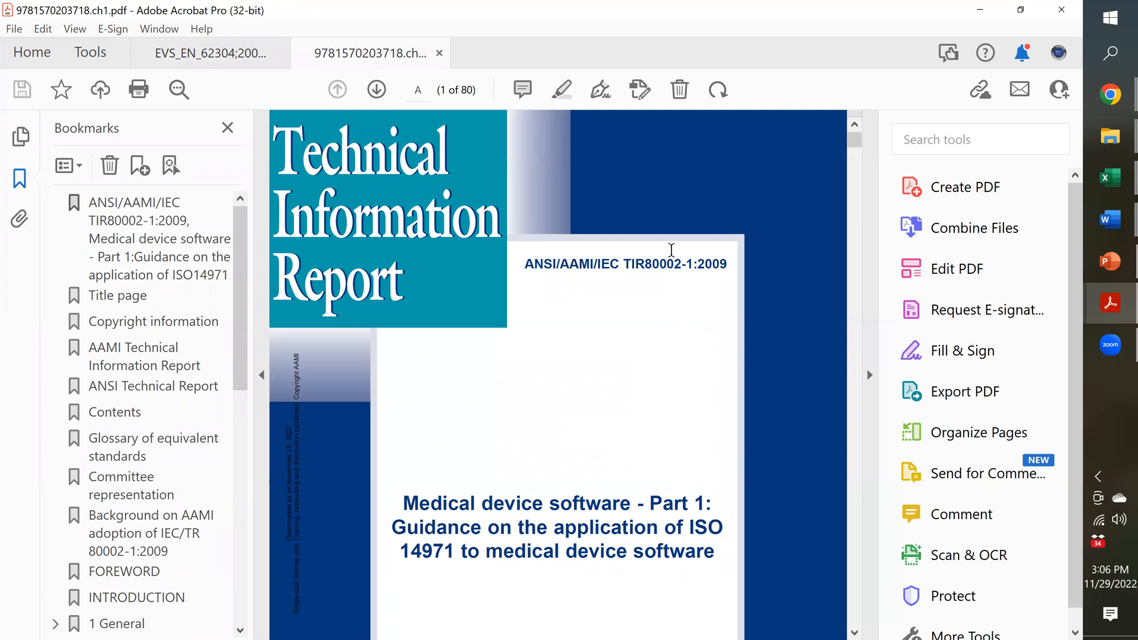
mouse_move(268, 250)
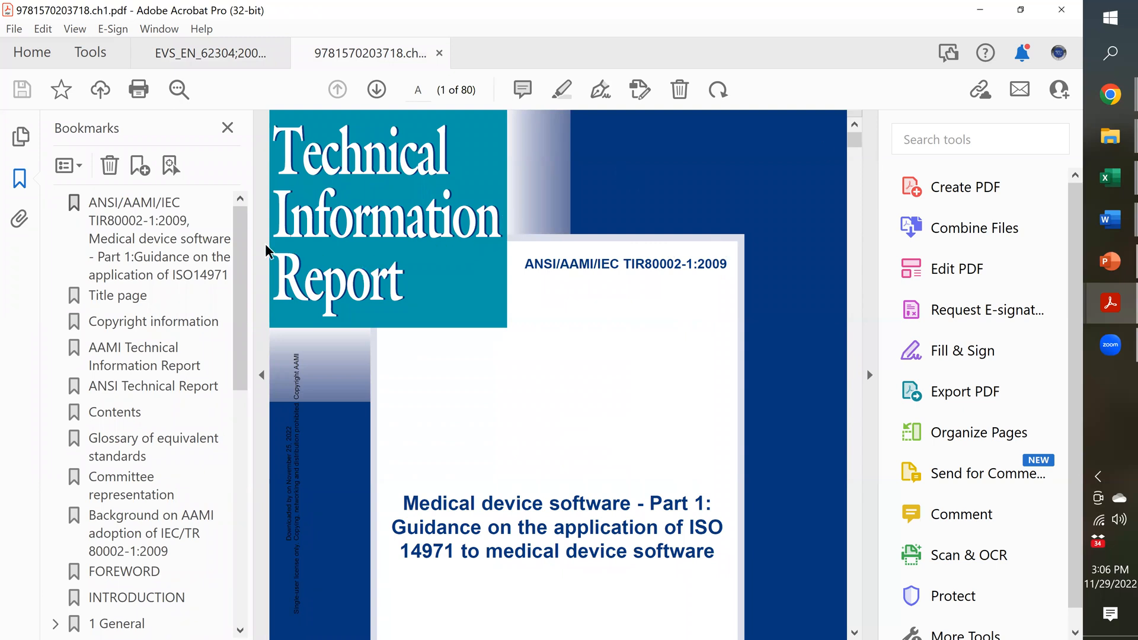
scroll(down, 3)
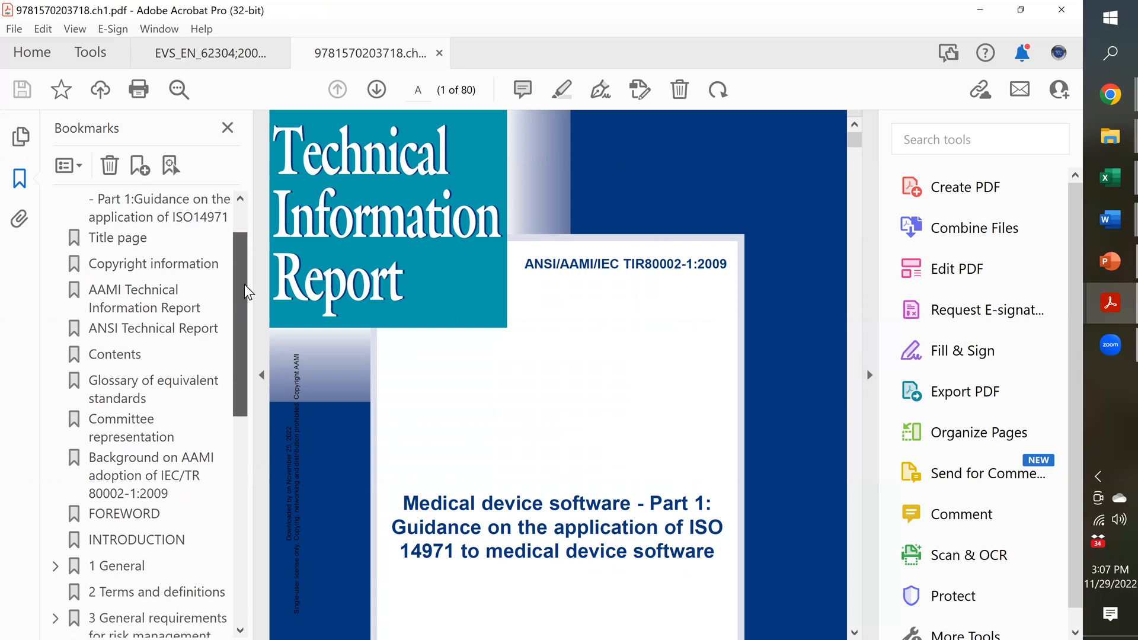
mouse_move(127, 397)
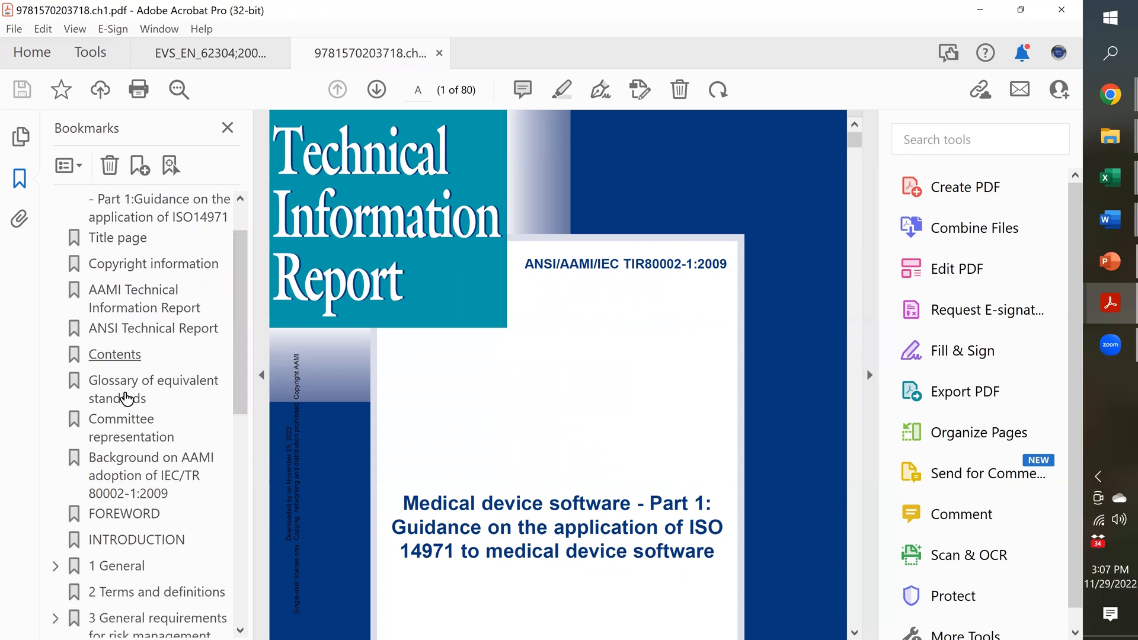
scroll(down, 3)
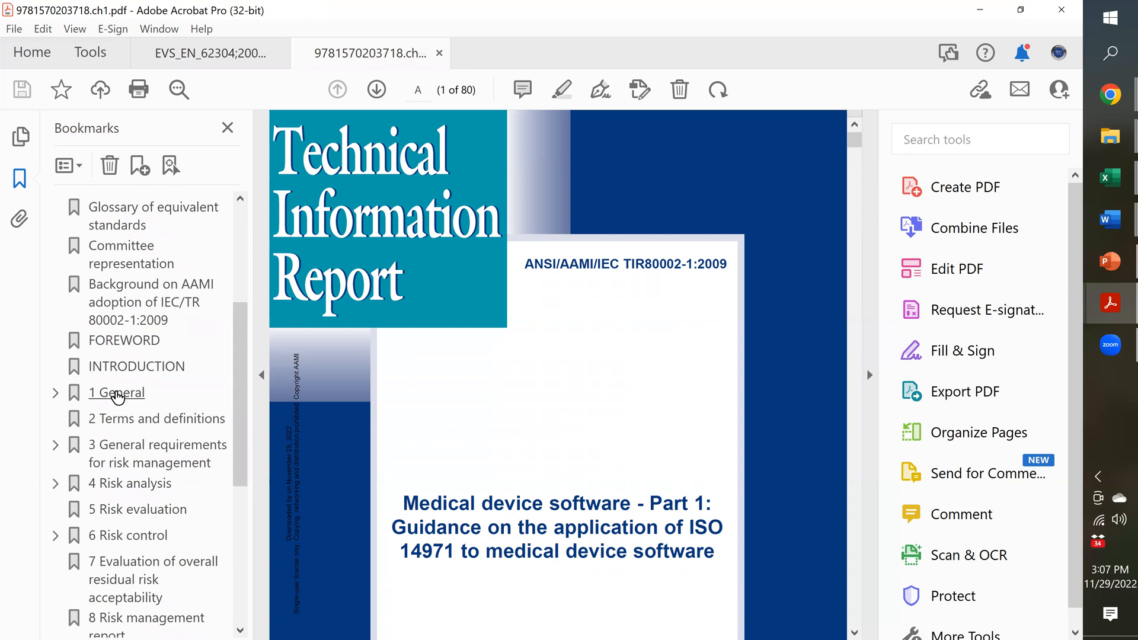
click(136, 367)
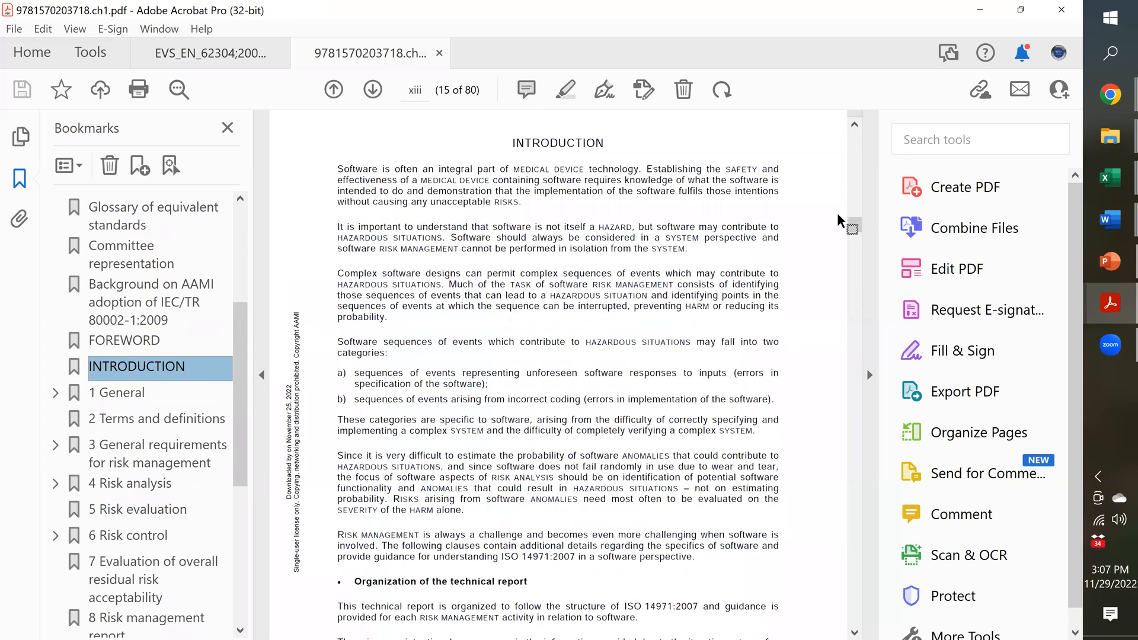
Use the table of contents entry '4 Risk analysis' to reach page 14.
click(334, 89)
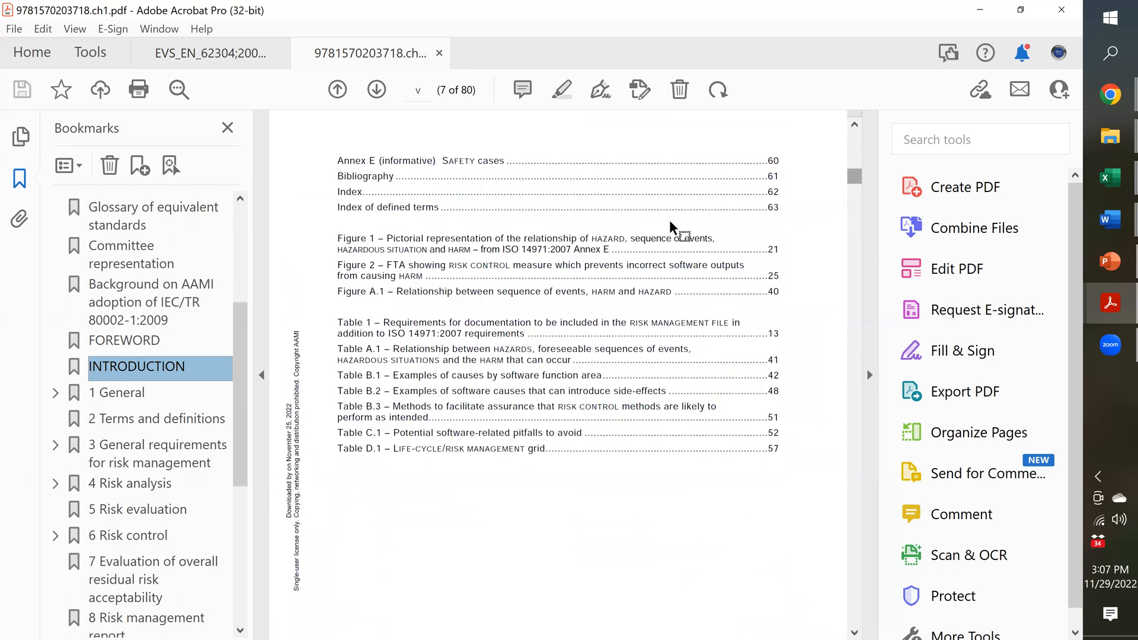
click(336, 90)
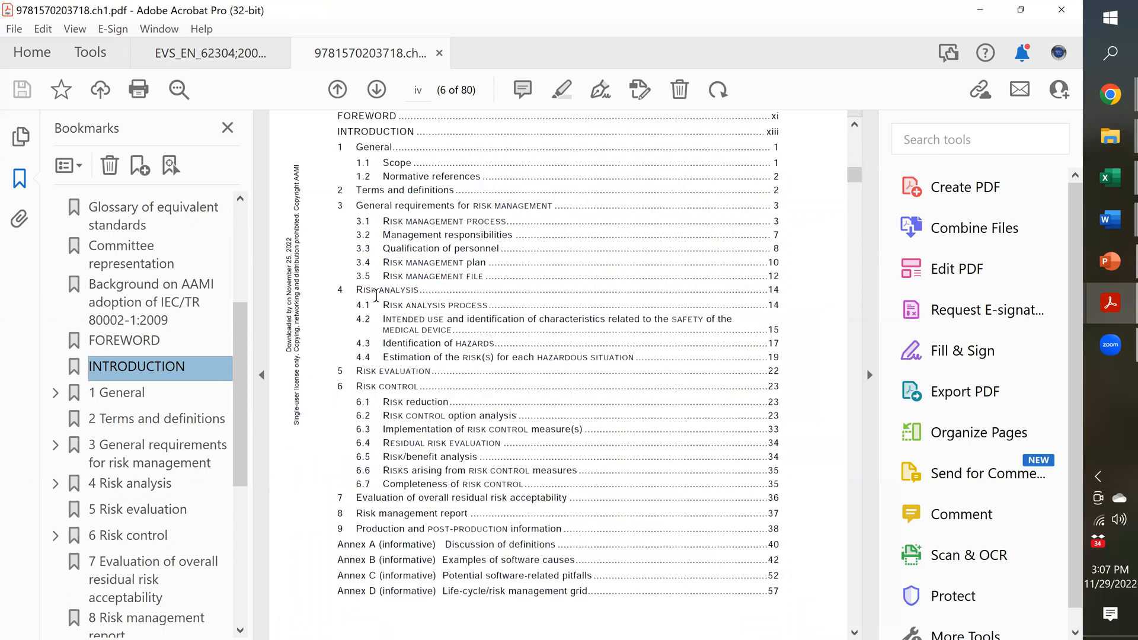
mouse_move(506, 450)
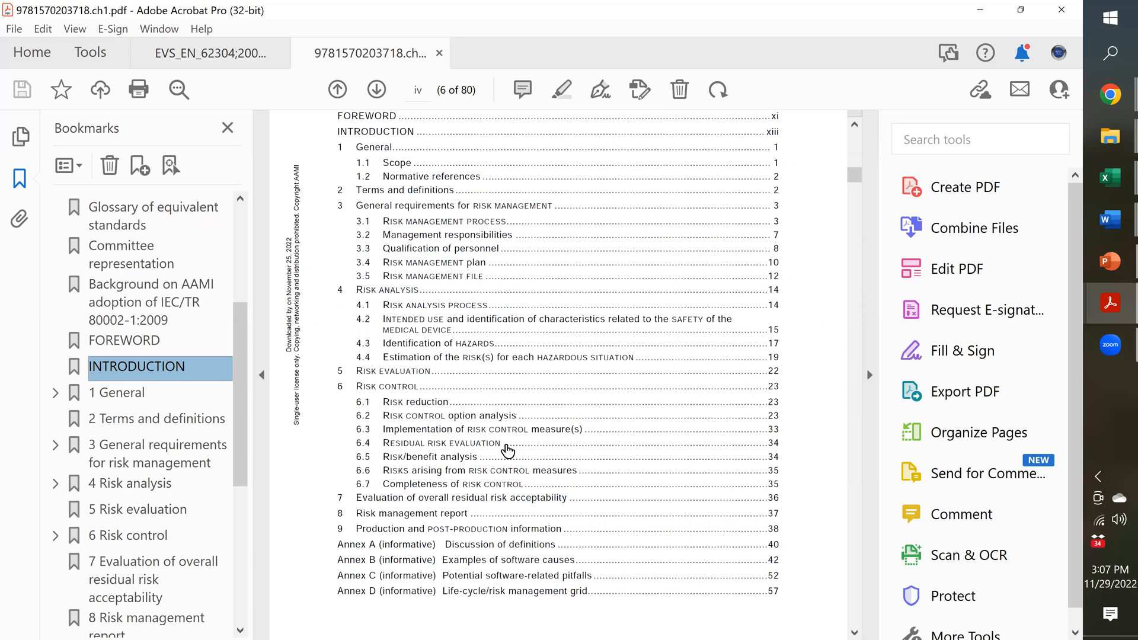
mouse_move(457, 241)
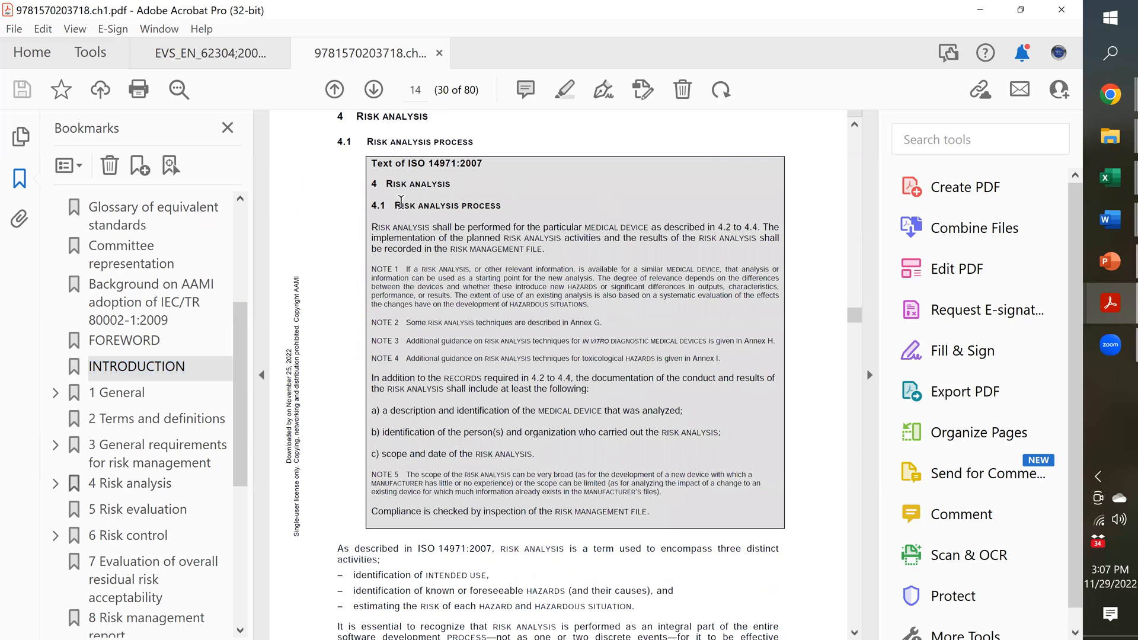
mouse_move(526, 271)
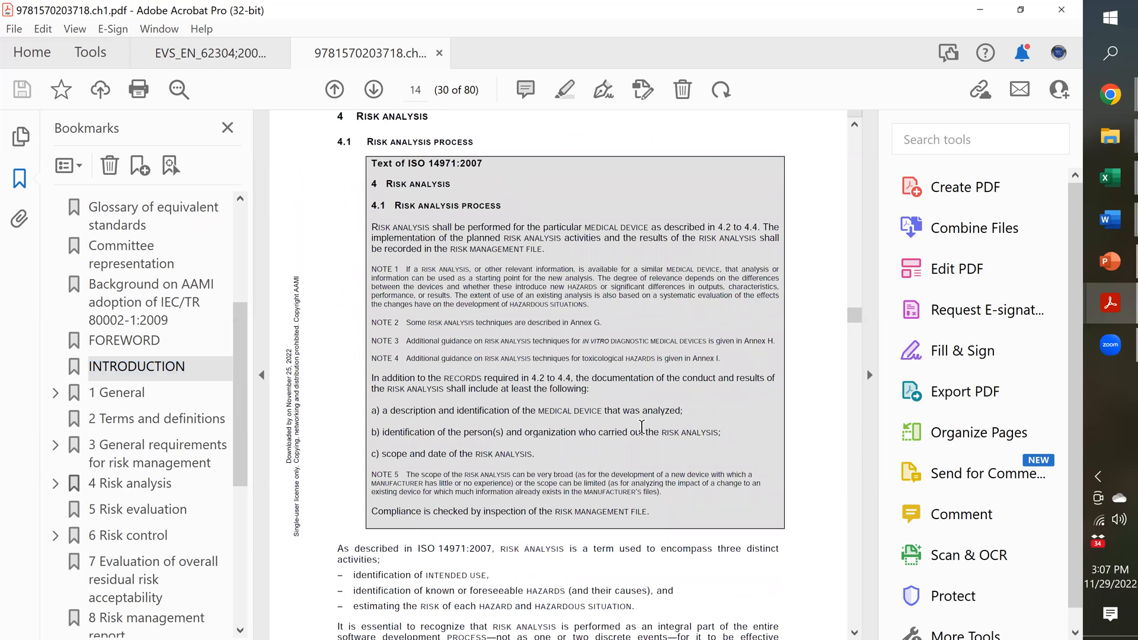
Scroll the Risk analysis page, then follow the '5 Risk evaluation' bookmark onward to page 23.
scroll(up, 3)
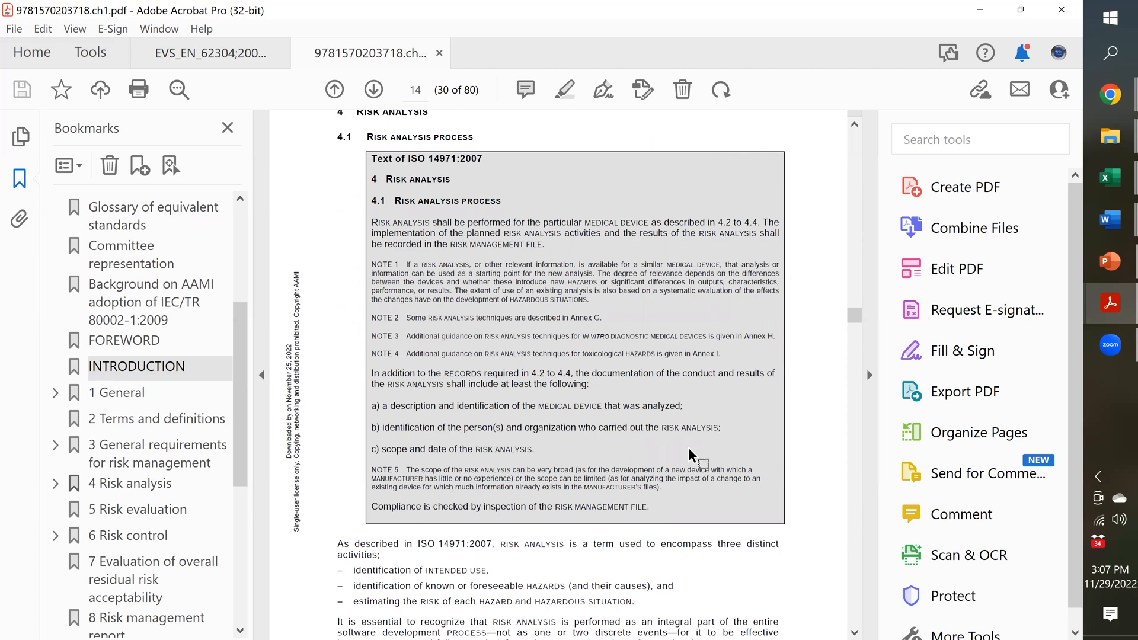
scroll(down, 3)
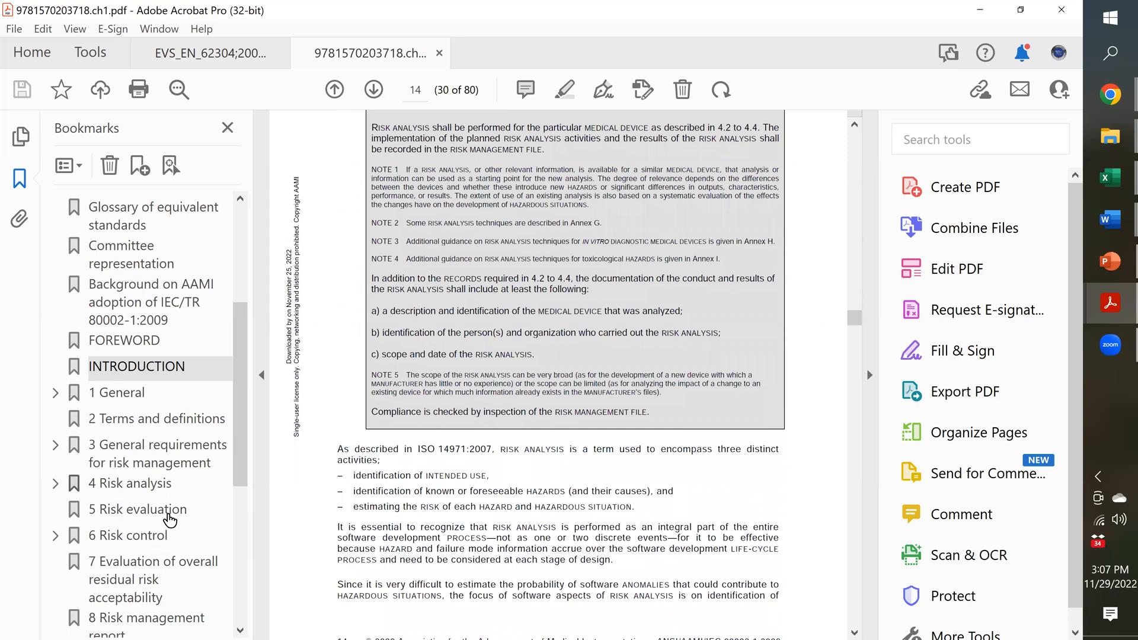
click(139, 508)
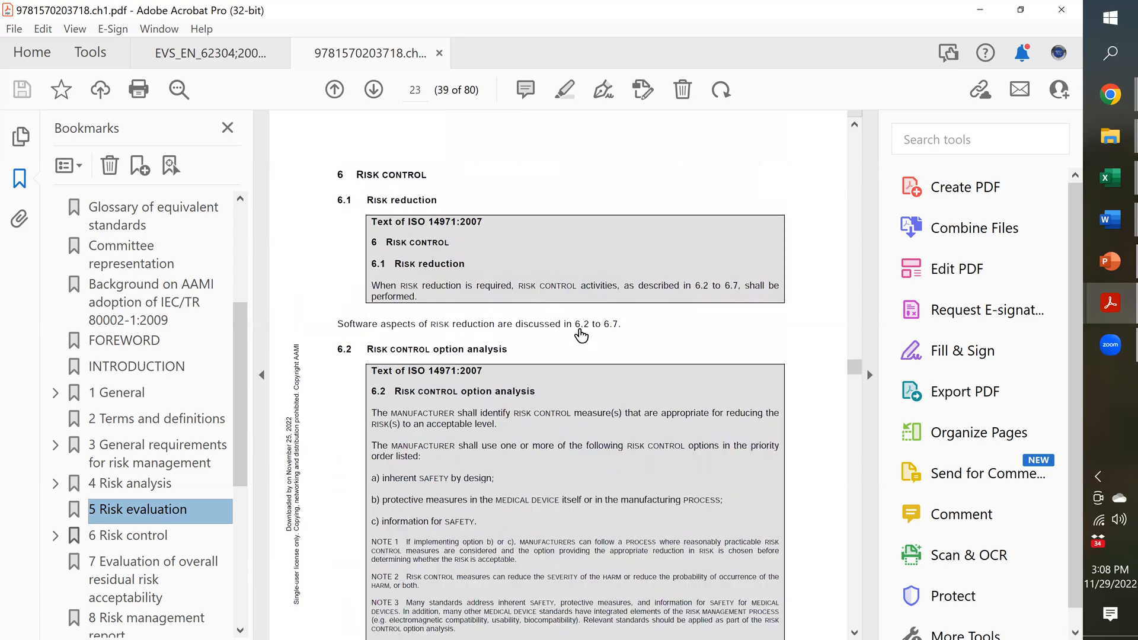
Scroll through clause 6.2 to page 24 and bring the Annex bookmarks into view.
scroll(down, 3)
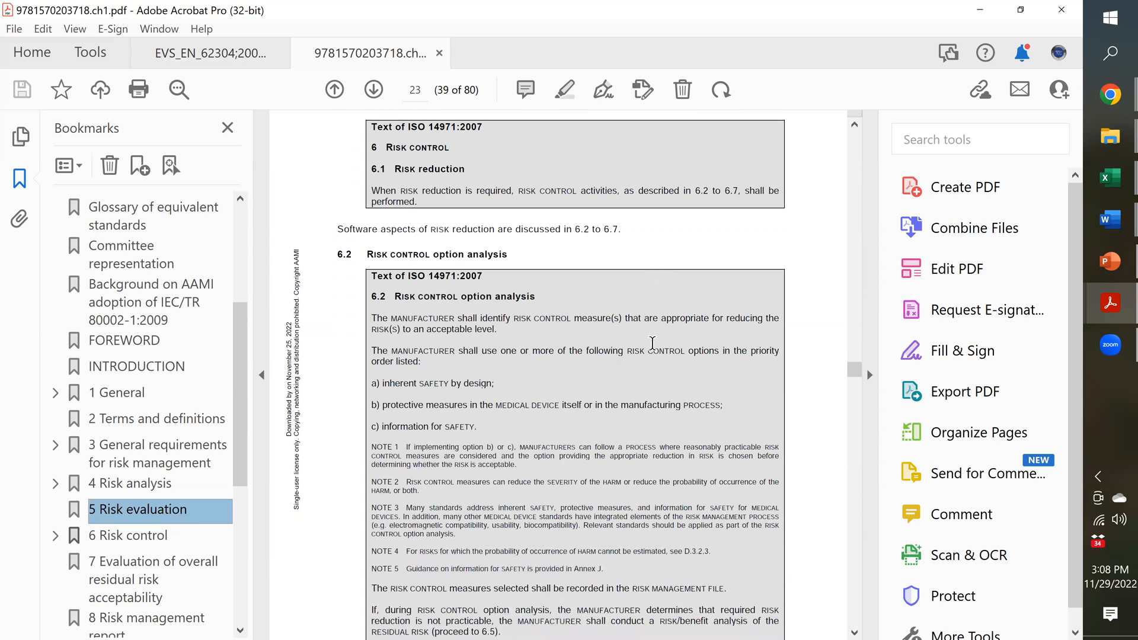
scroll(down, 3)
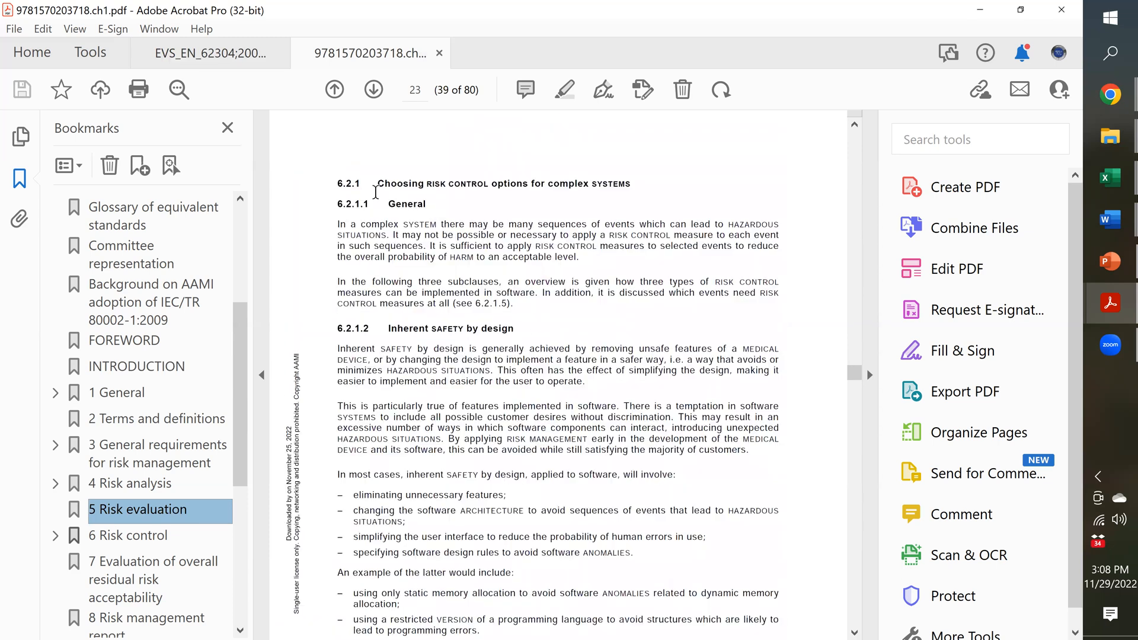
scroll(down, 3)
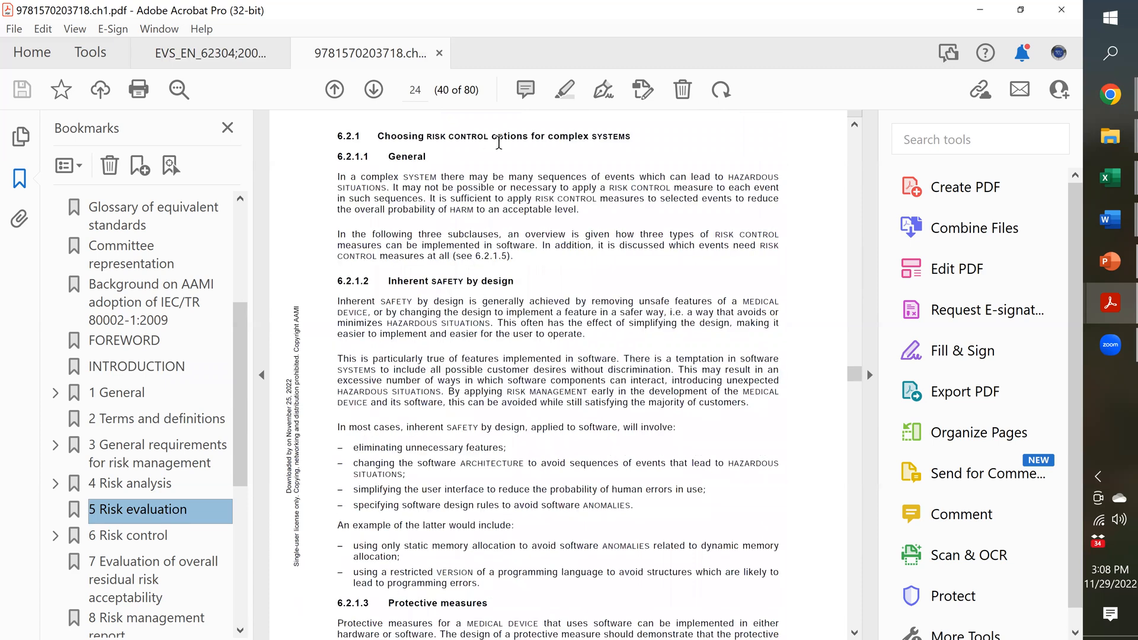
mouse_move(675, 174)
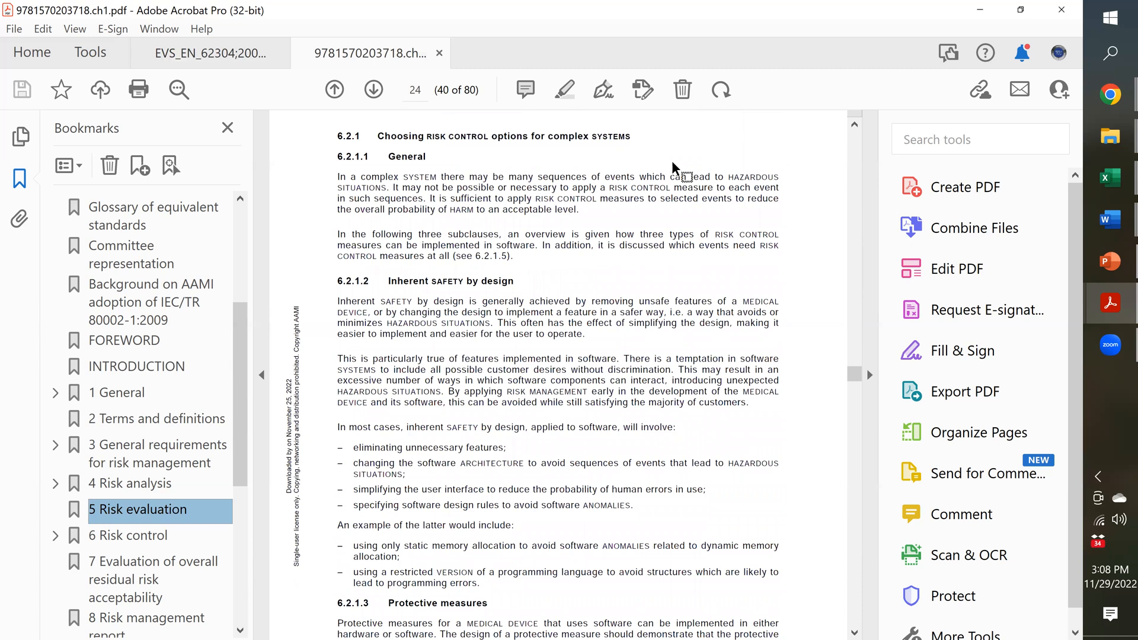
mouse_move(472, 197)
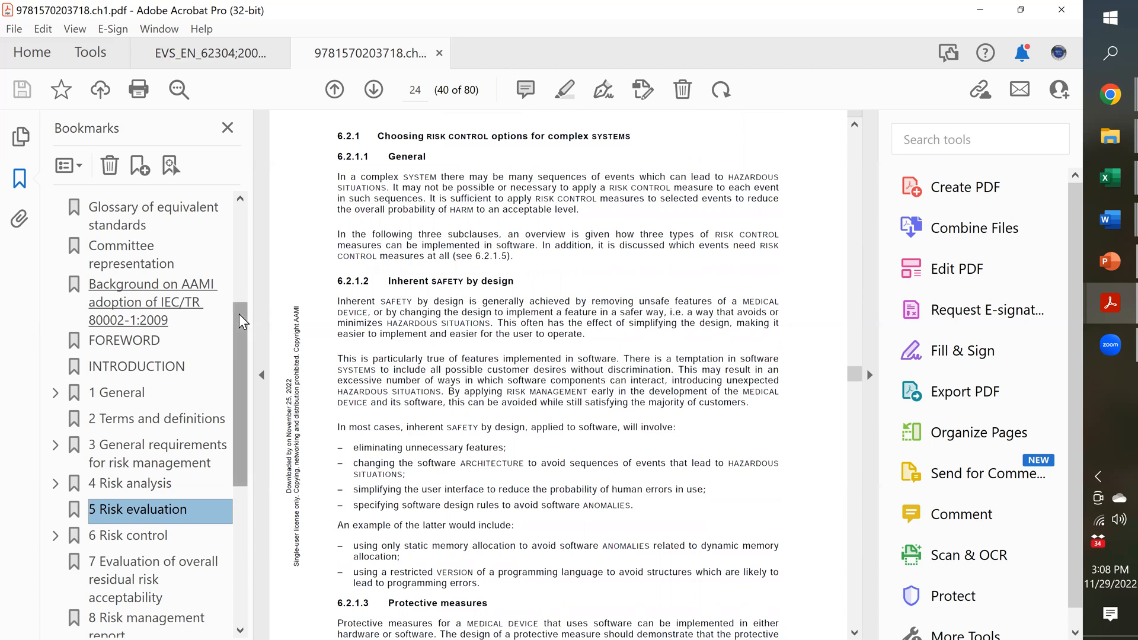
scroll(down, 3)
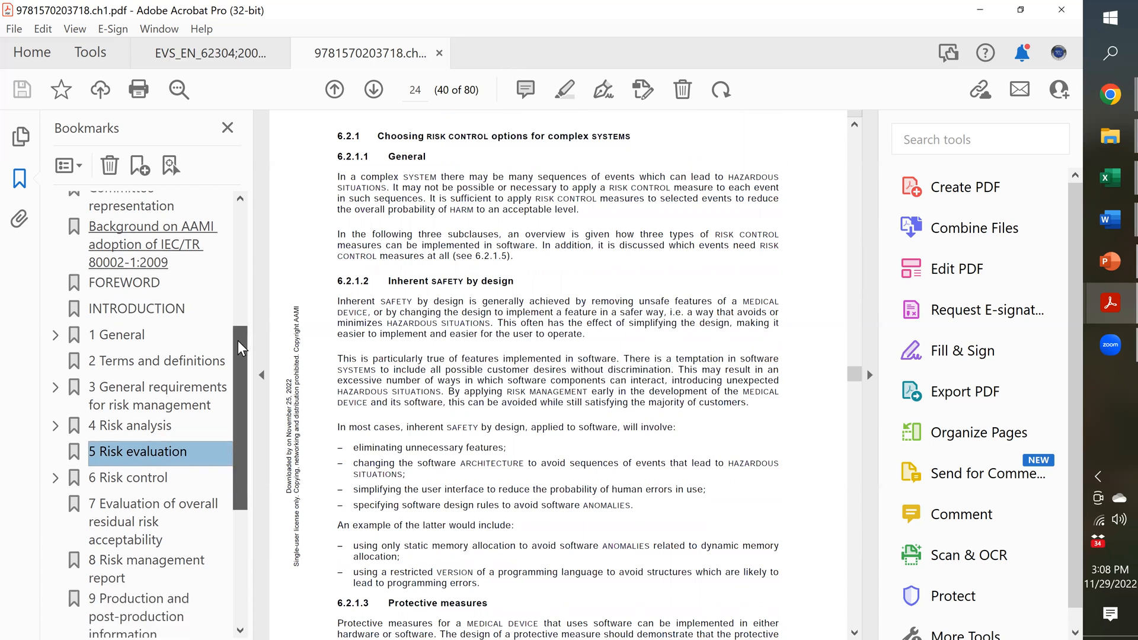
mouse_move(240, 434)
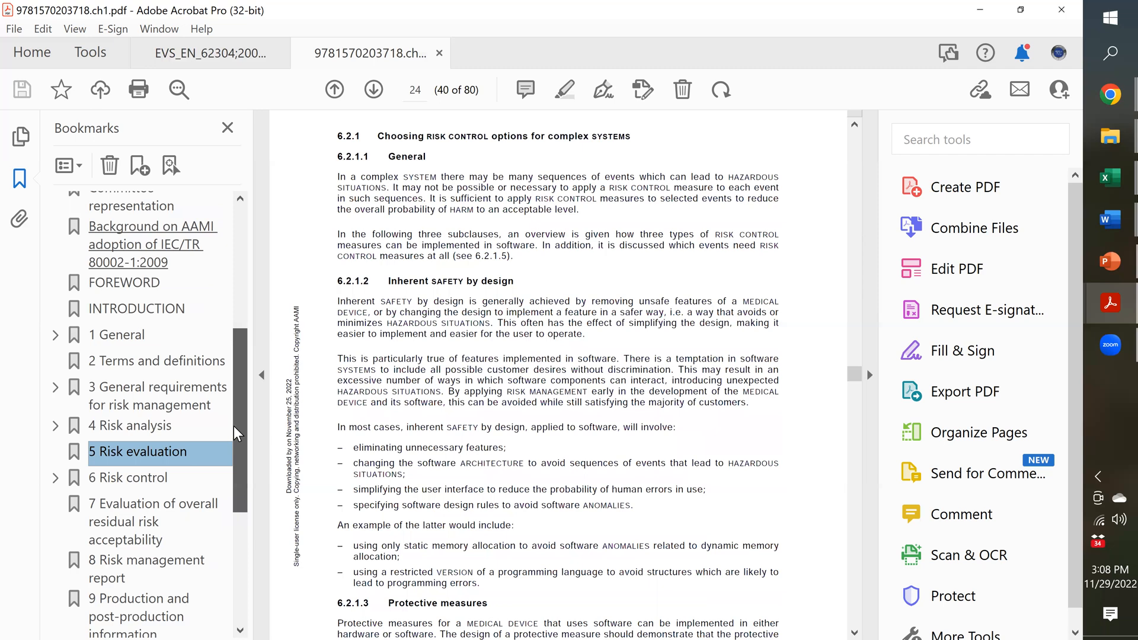
scroll(down, 3)
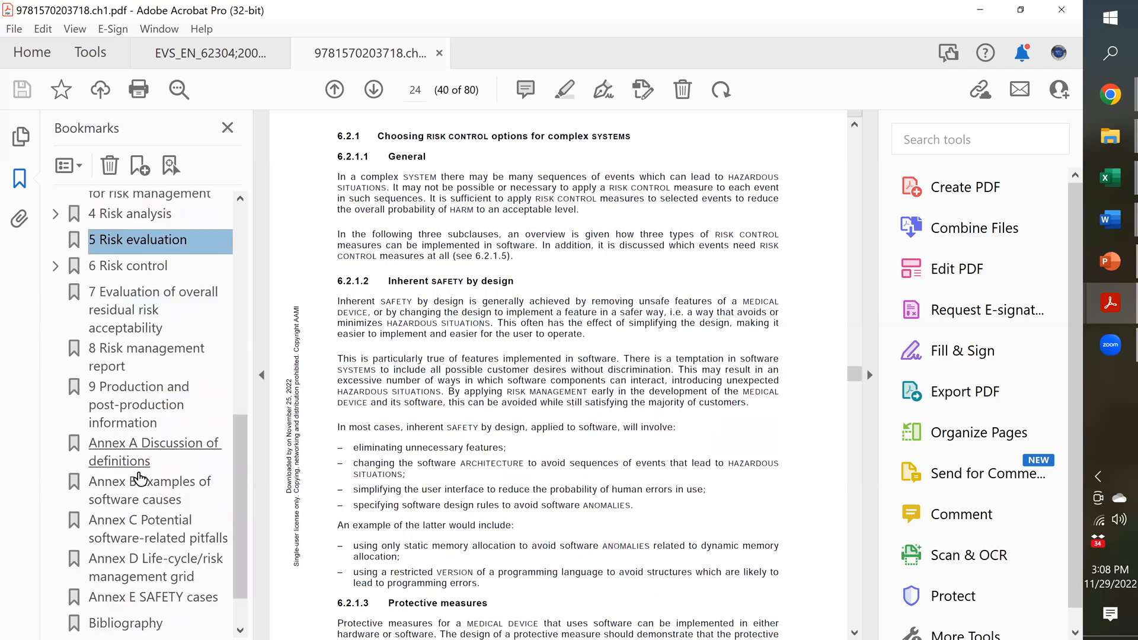
mouse_move(151, 490)
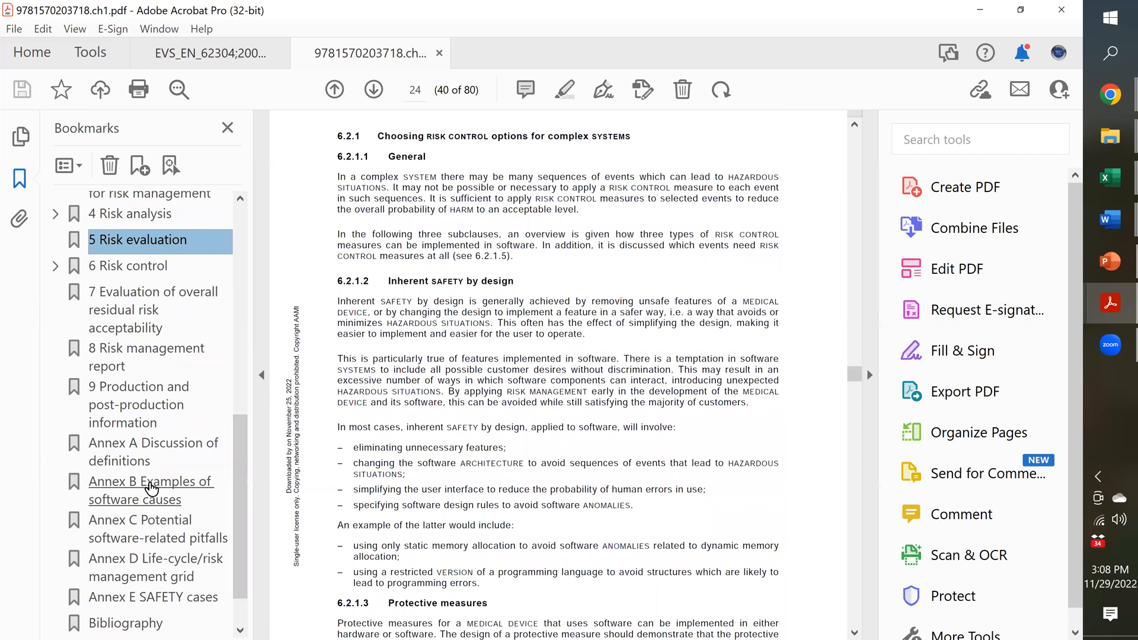
Open Annex B and scroll Table B.1 to page 46's Measurement, Interfaces and Data rows.
click(151, 490)
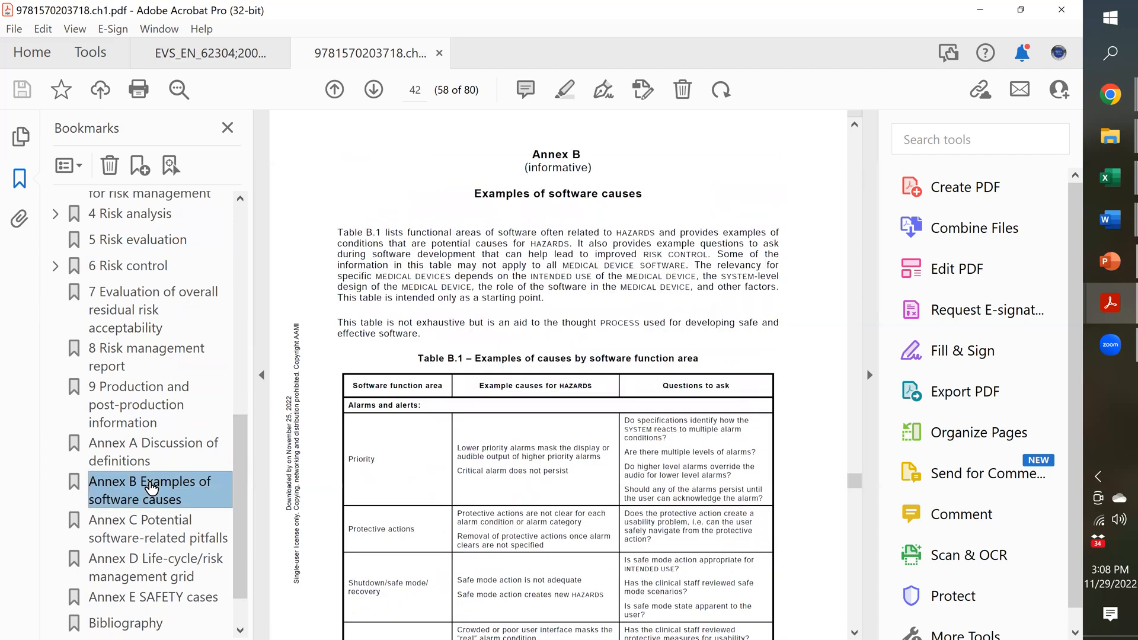
mouse_move(805, 207)
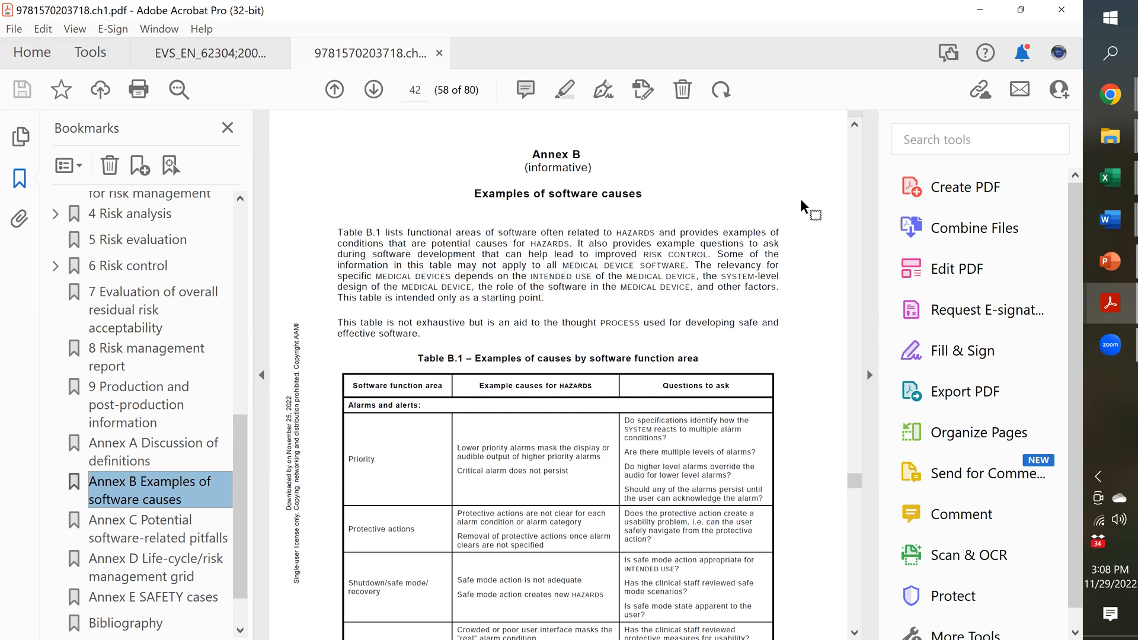
mouse_move(595, 468)
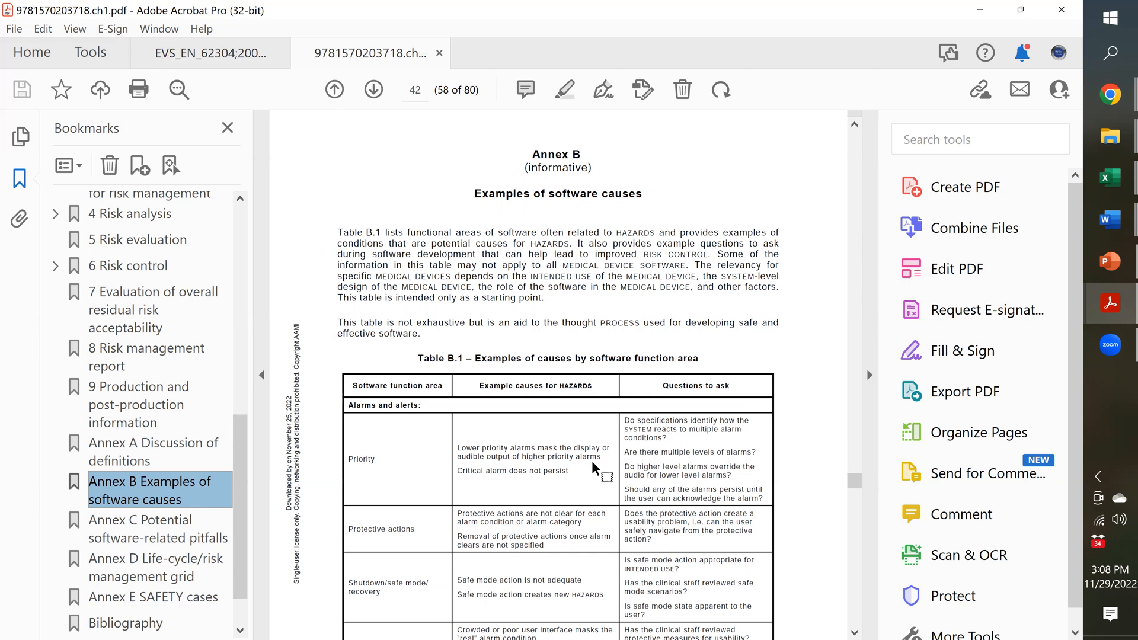
scroll(down, 3)
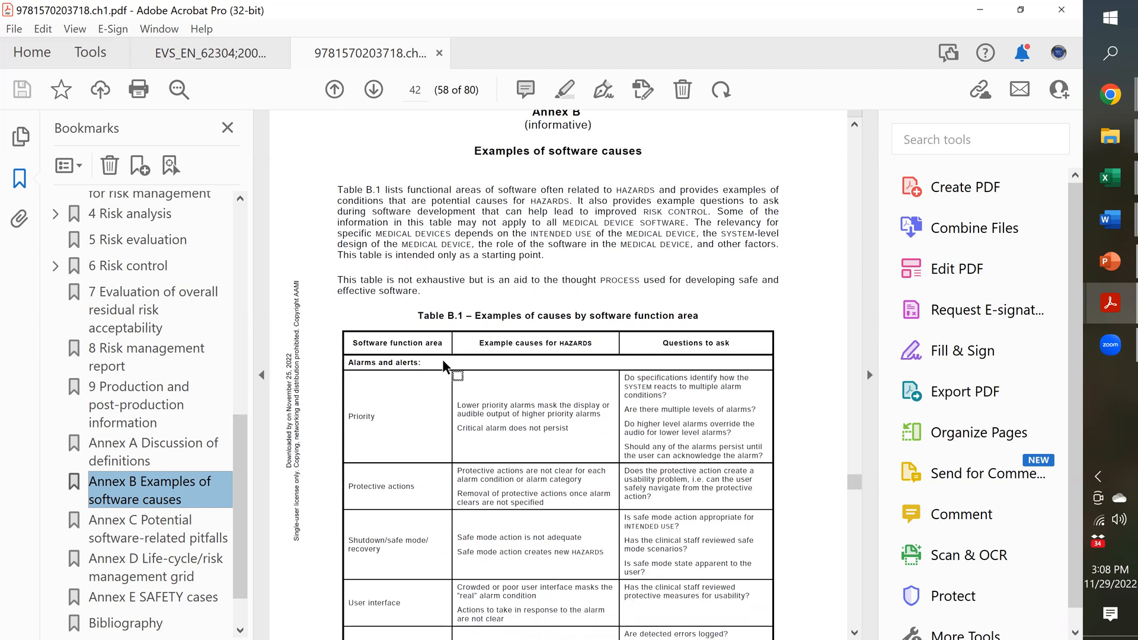
mouse_move(559, 419)
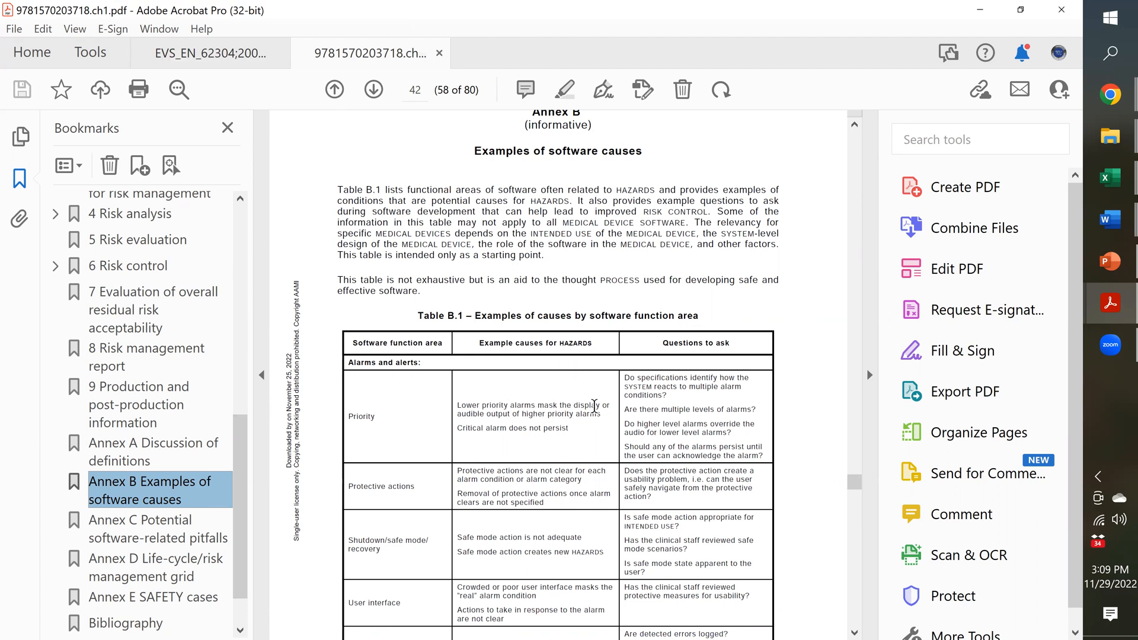
mouse_move(705, 429)
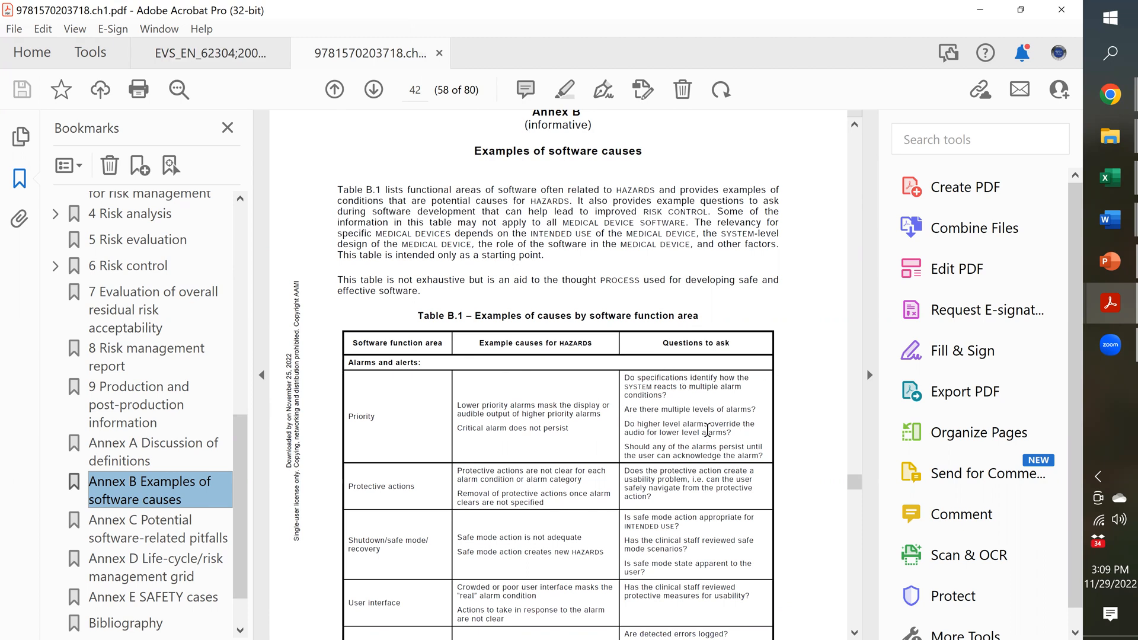
mouse_move(521, 483)
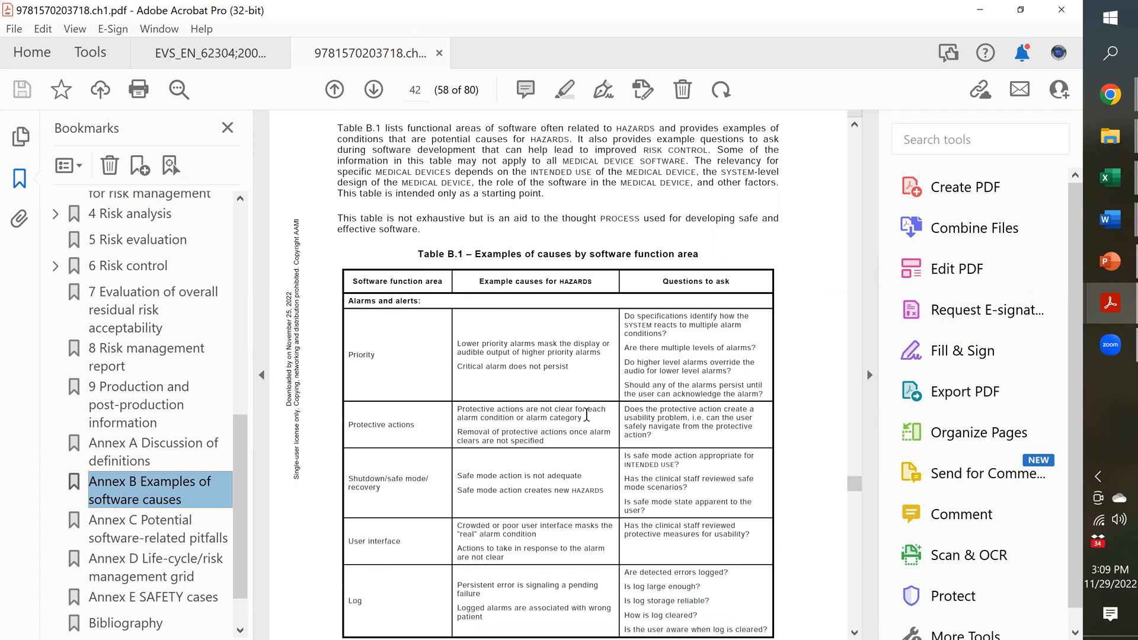
click(373, 89)
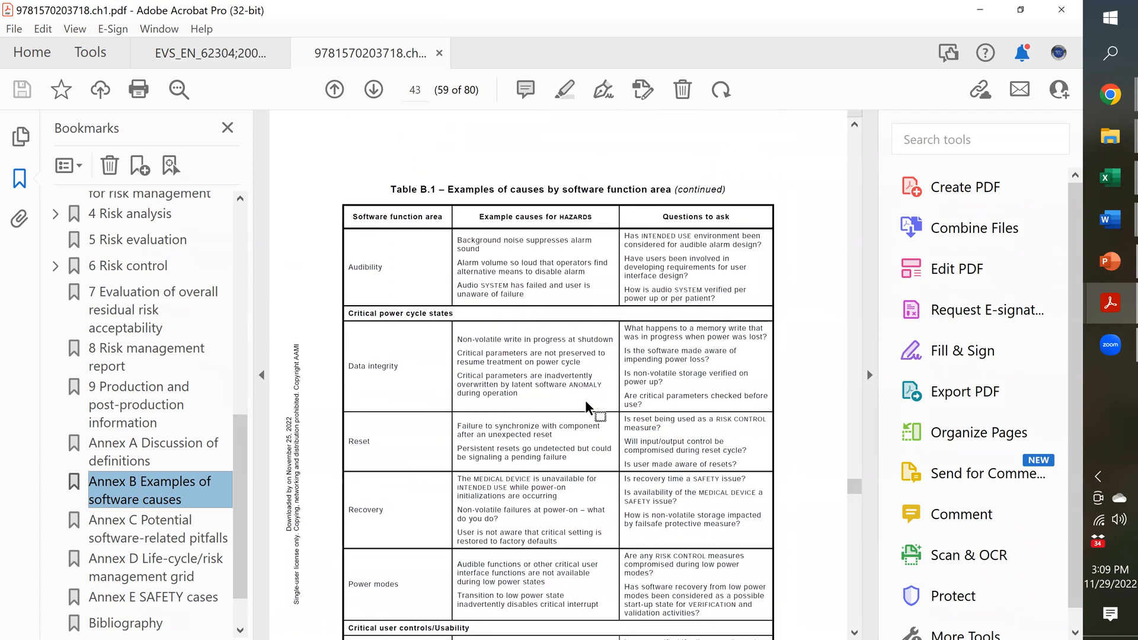
mouse_move(588, 415)
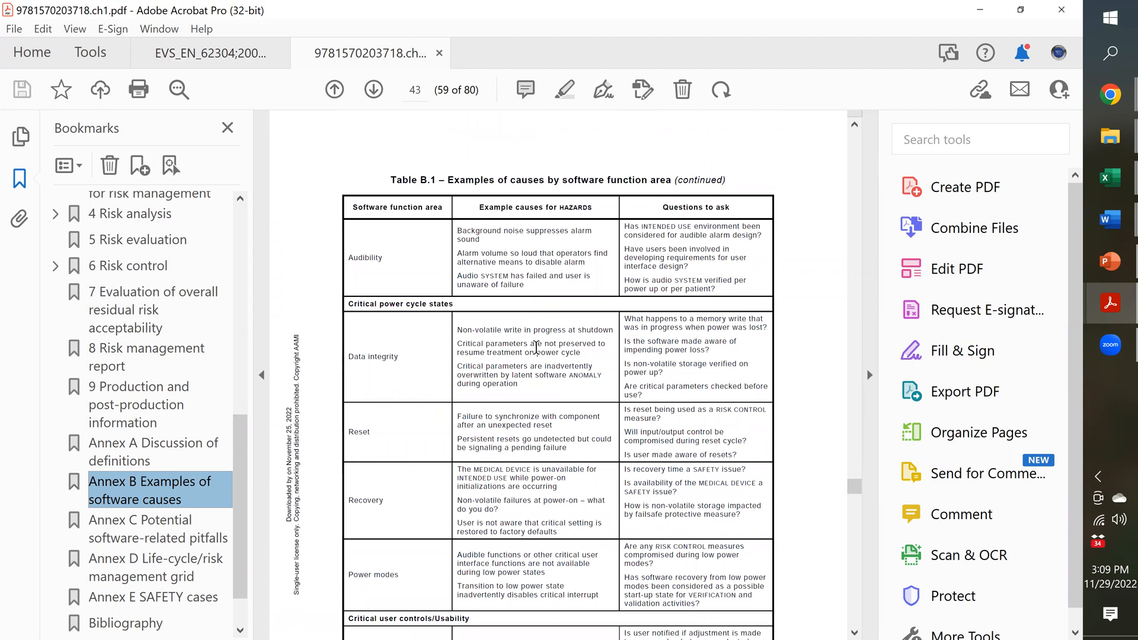
scroll(down, 3)
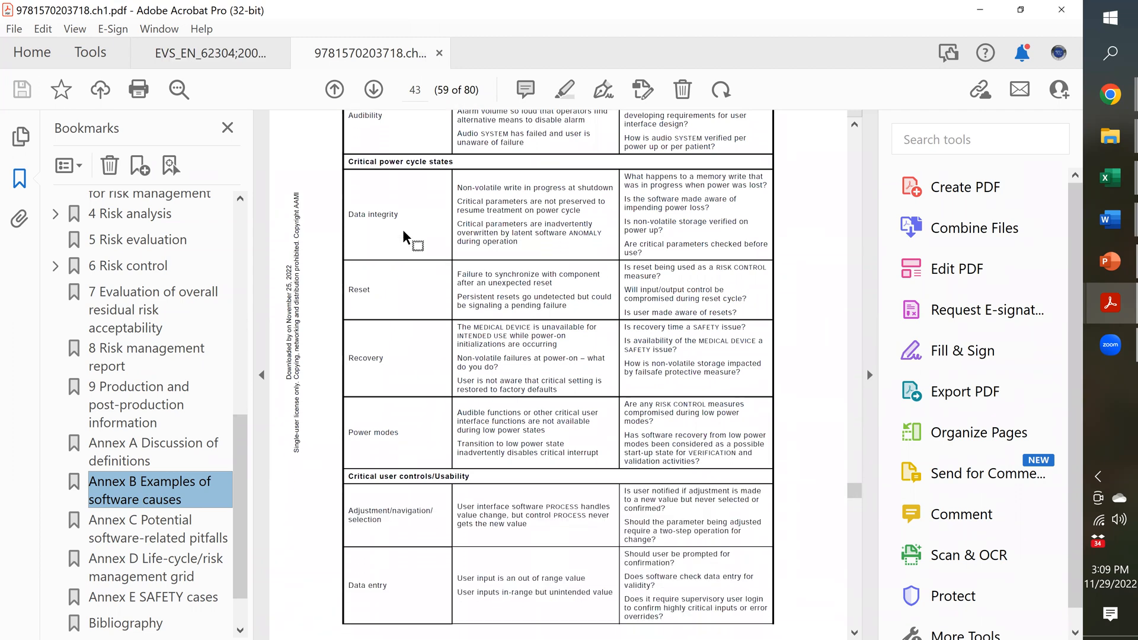
scroll(down, 3)
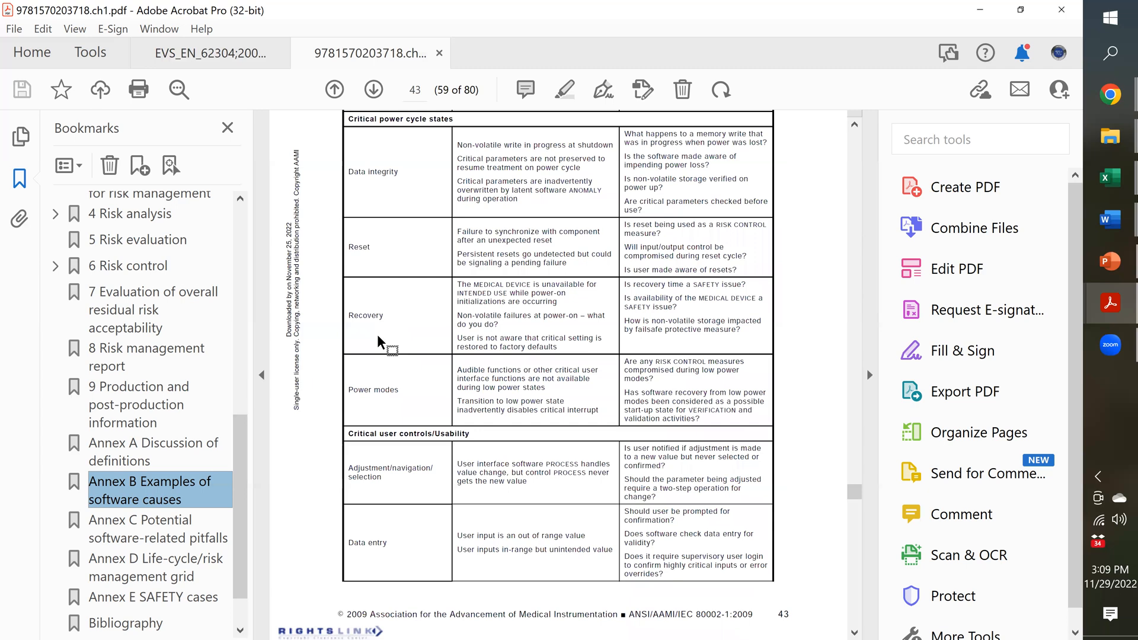
click(373, 89)
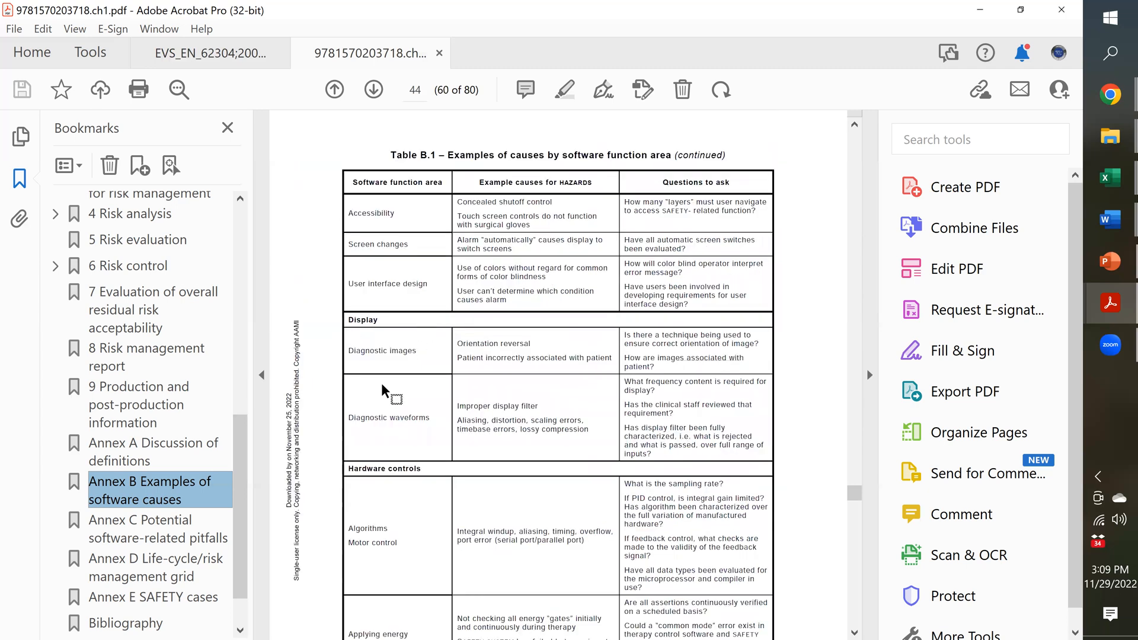
scroll(down, 3)
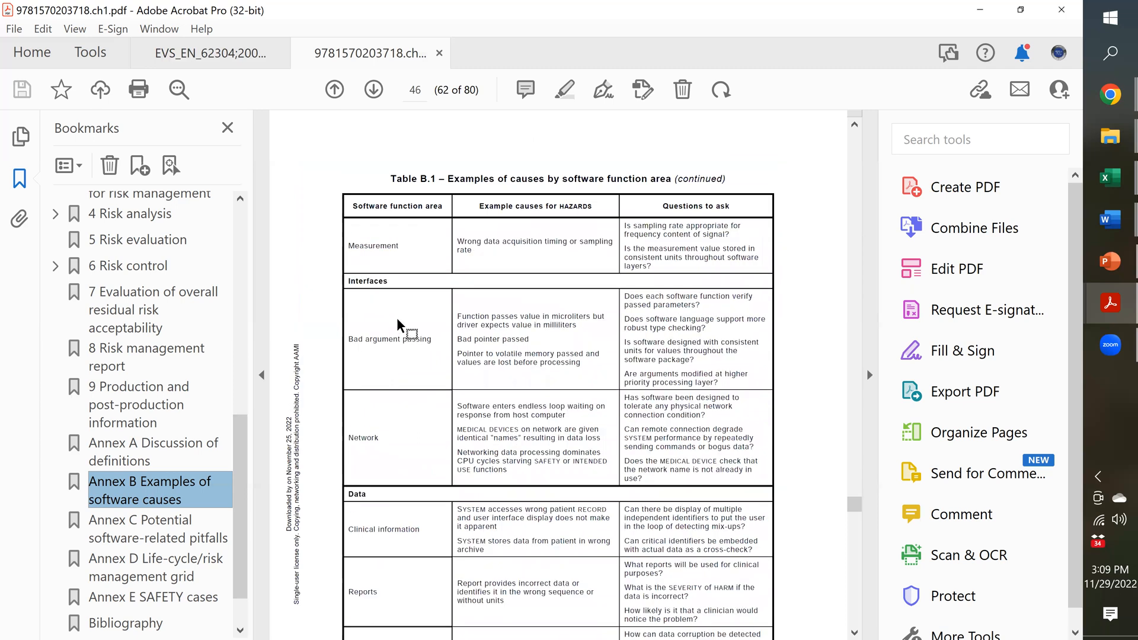
Scroll to page 47 for Table B.1's Security and Performance rows and Table B.2's introduction.
scroll(down, 3)
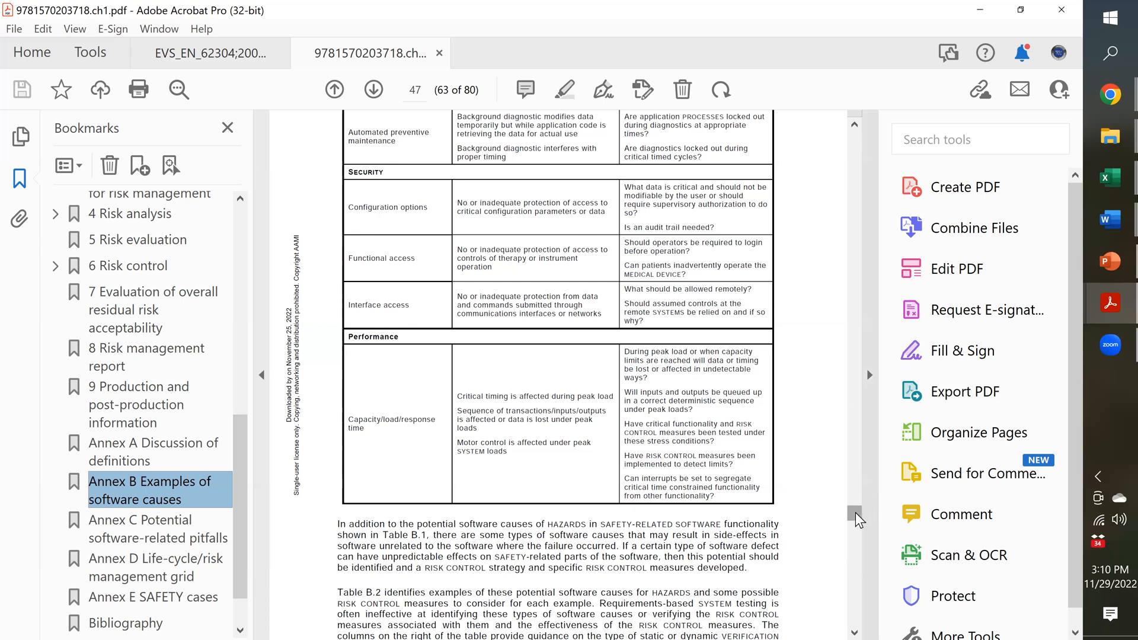
scroll(down, 3)
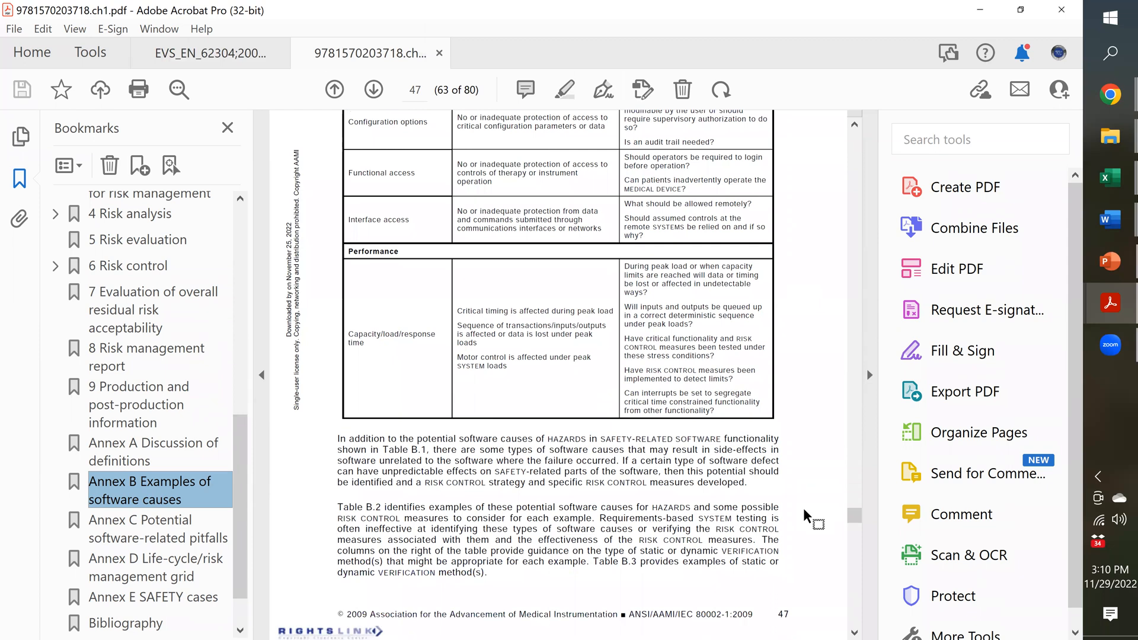
scroll(down, 3)
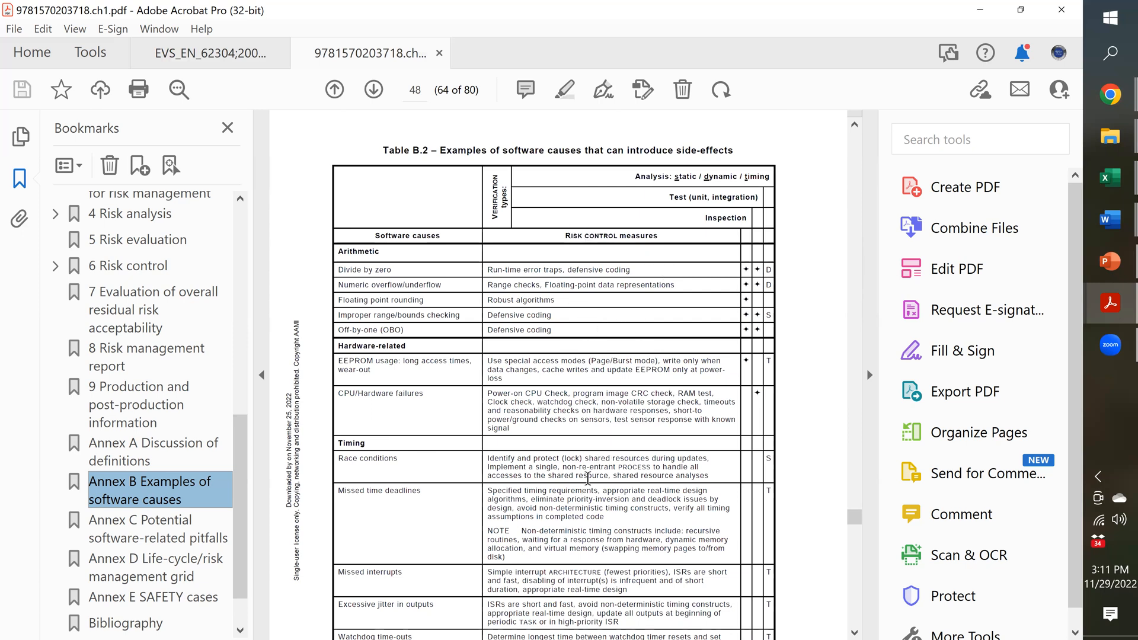
mouse_move(737, 441)
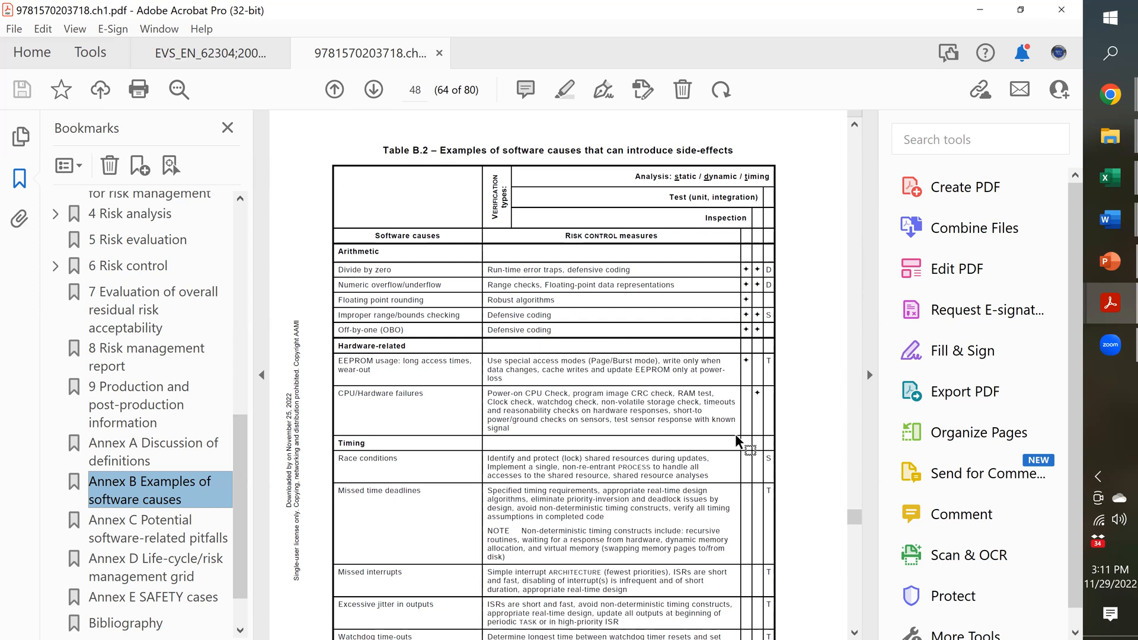
Scroll to page 48 to read Table B.2's Arithmetic, Hardware-related and Timing rows.
scroll(down, 3)
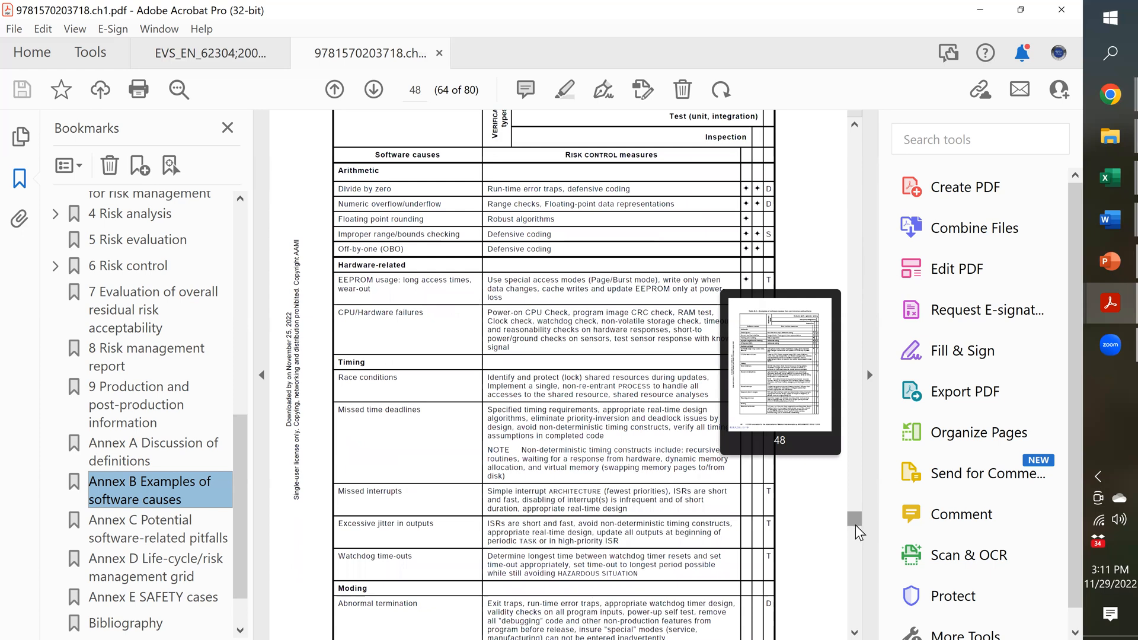
scroll(down, 3)
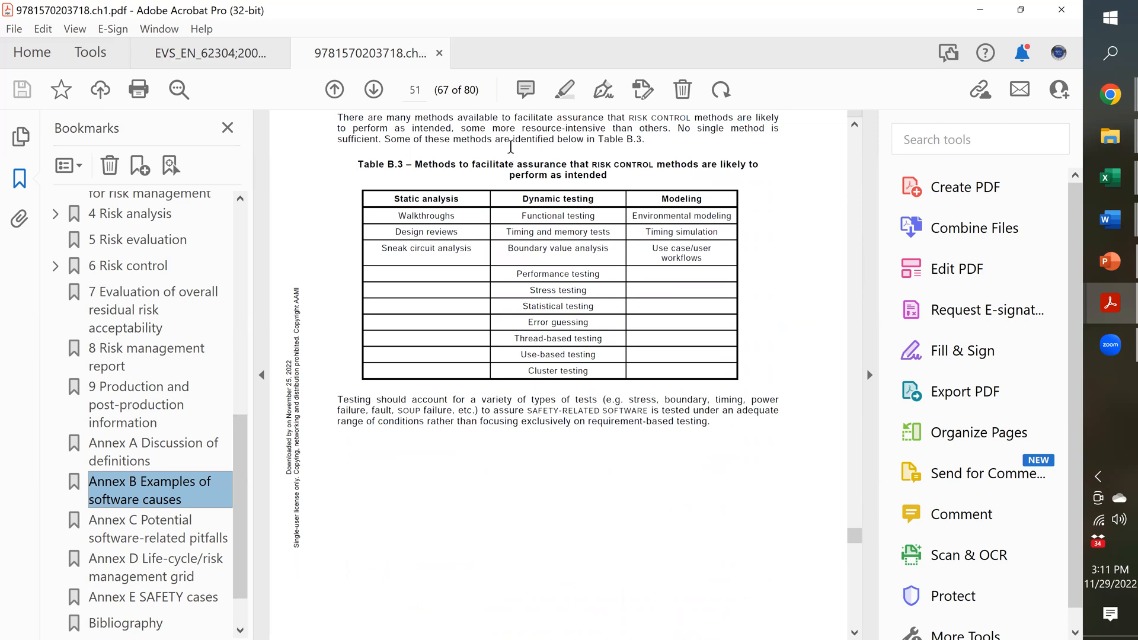
mouse_move(851, 51)
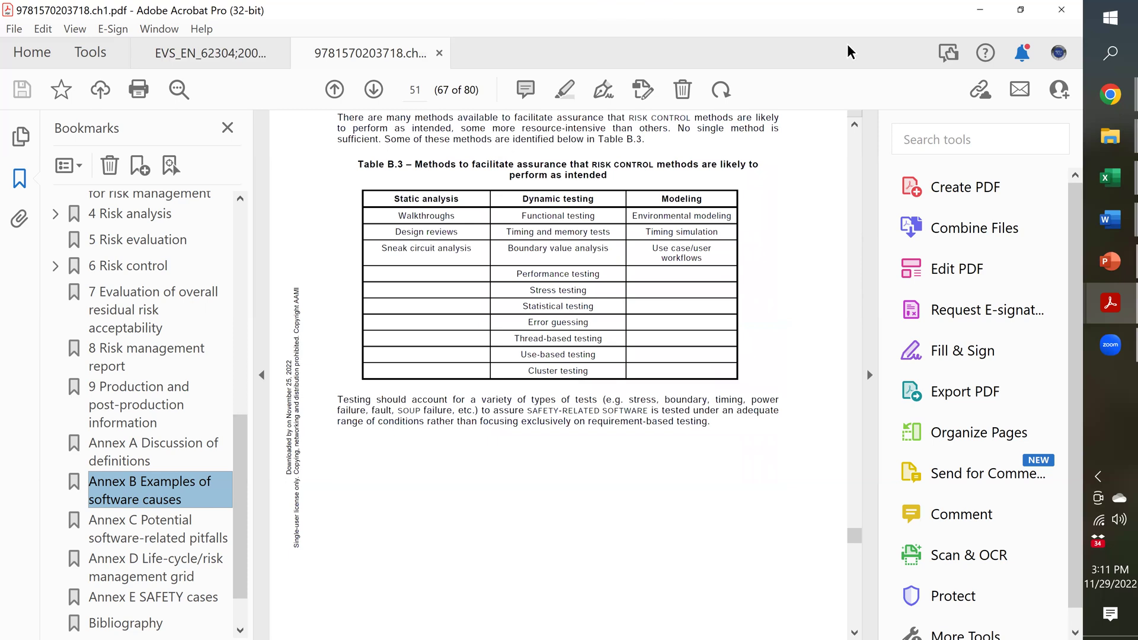
mouse_move(506, 217)
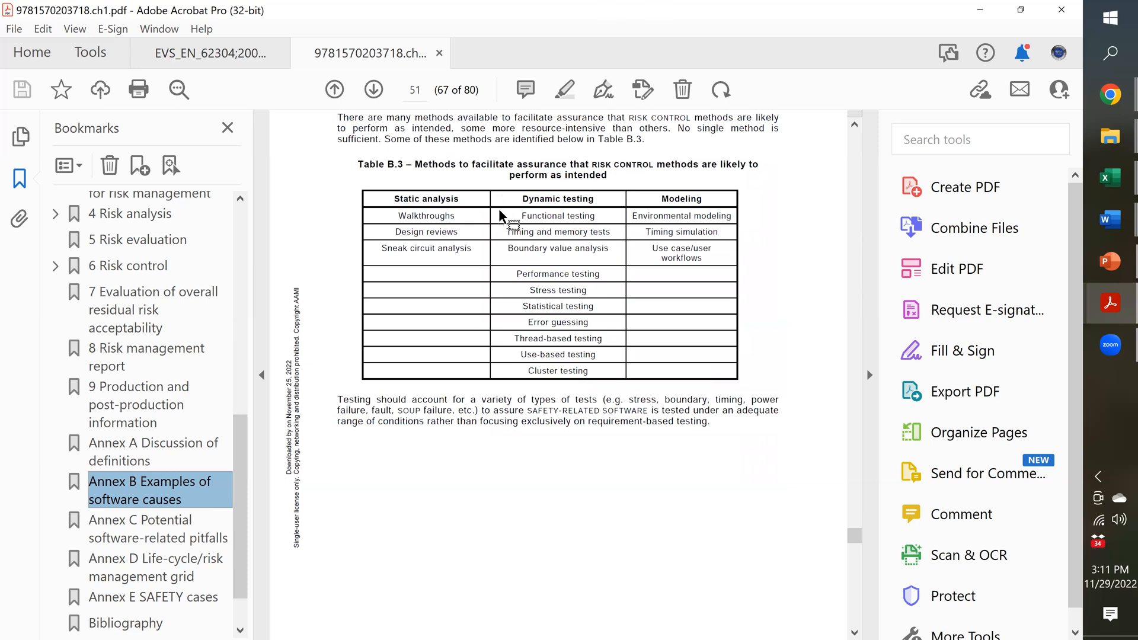
mouse_move(444, 233)
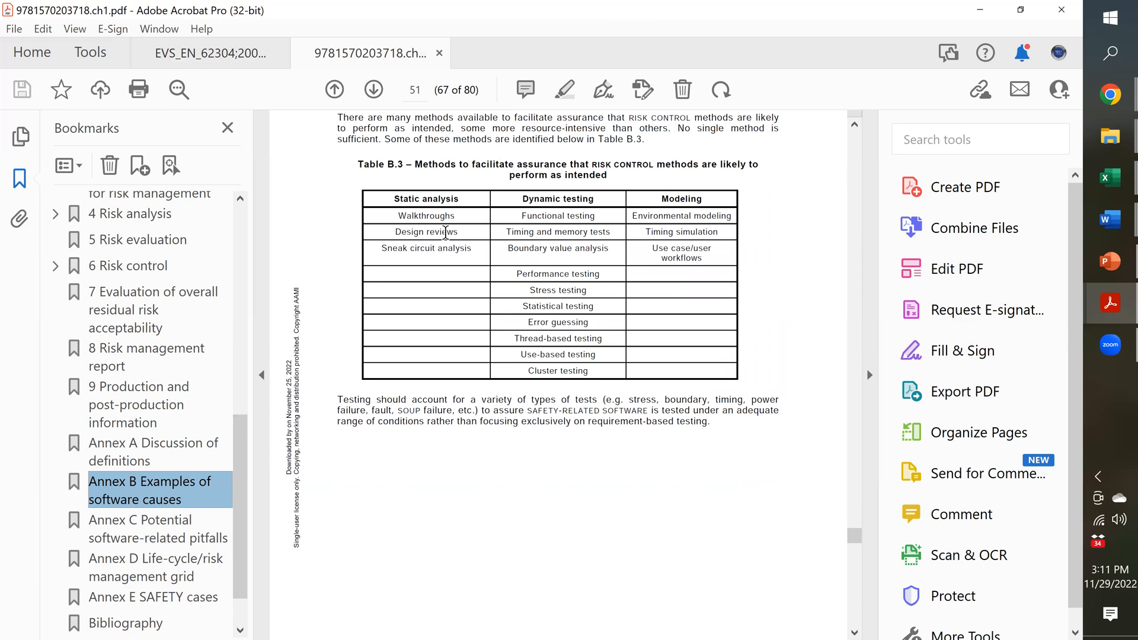
mouse_move(550, 370)
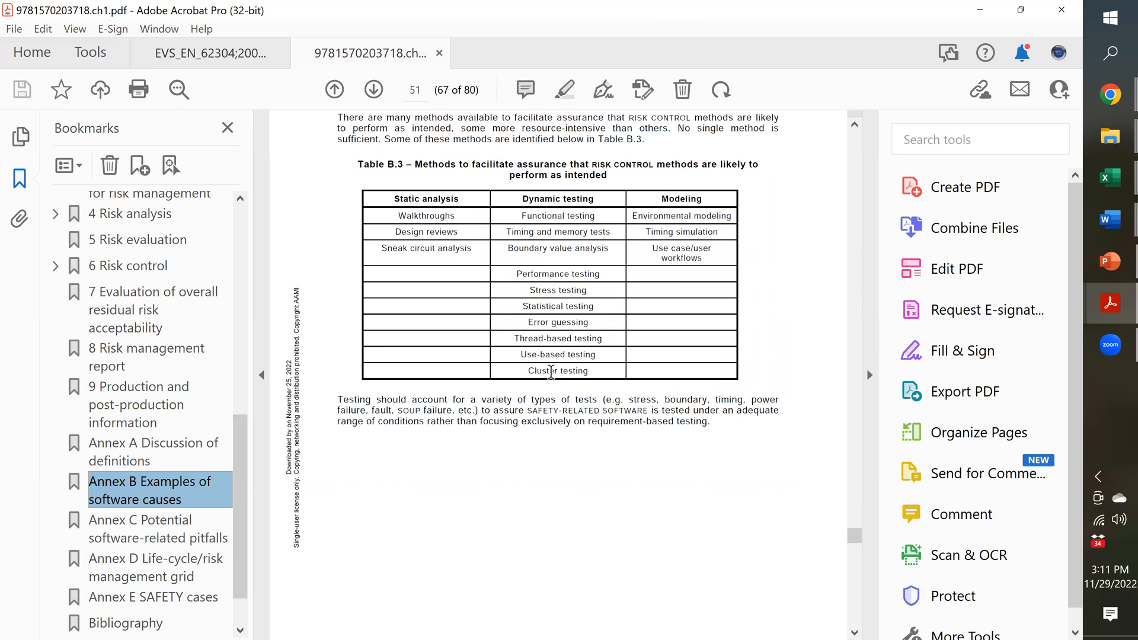
mouse_move(669, 216)
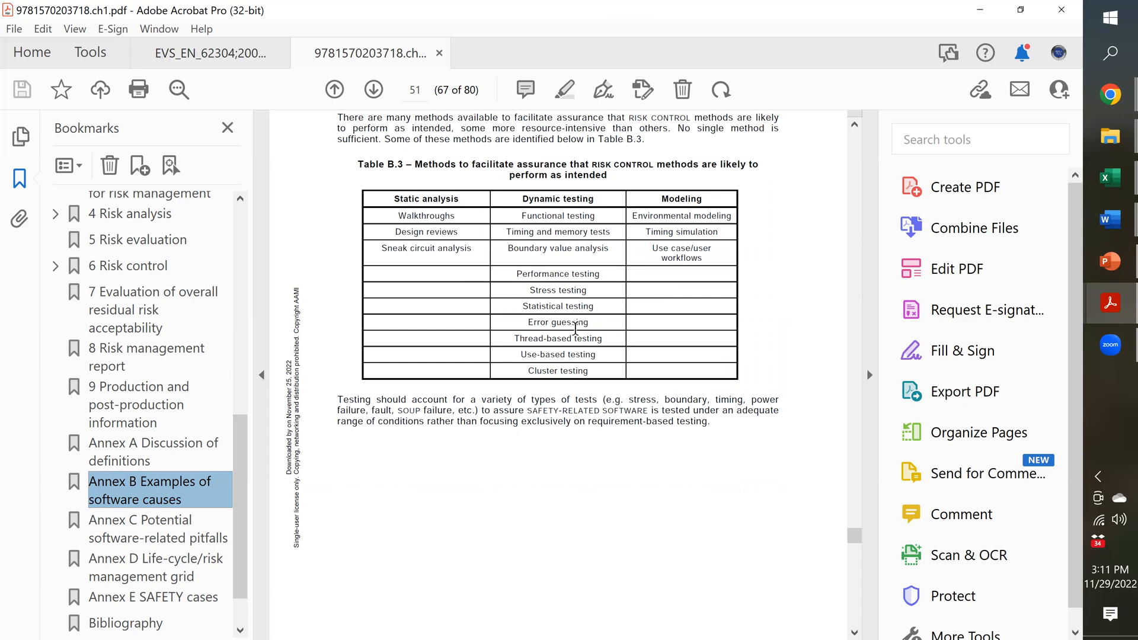
mouse_move(595, 378)
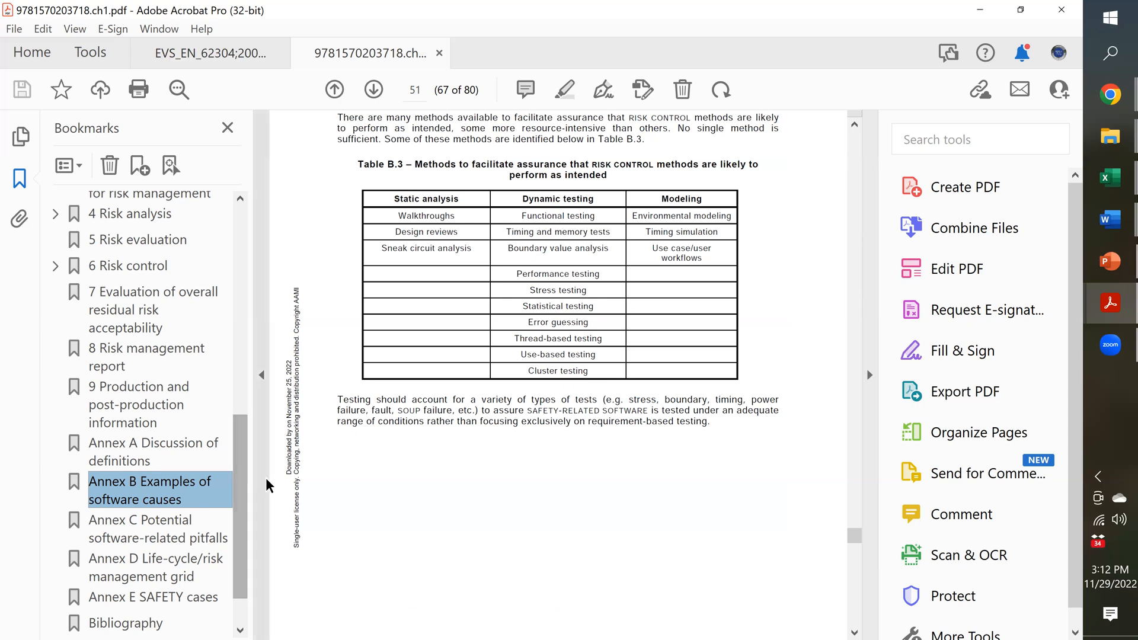
mouse_move(152, 527)
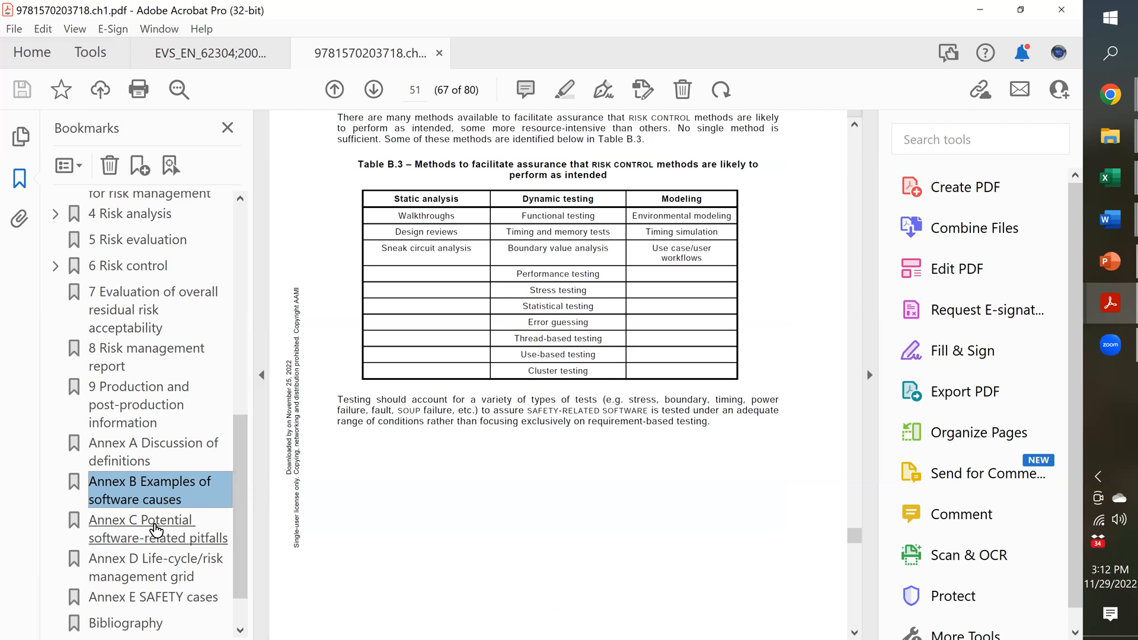
Jump to the 'Annex C Potential software-related pitfalls' bookmark, landing on page 52.
click(158, 528)
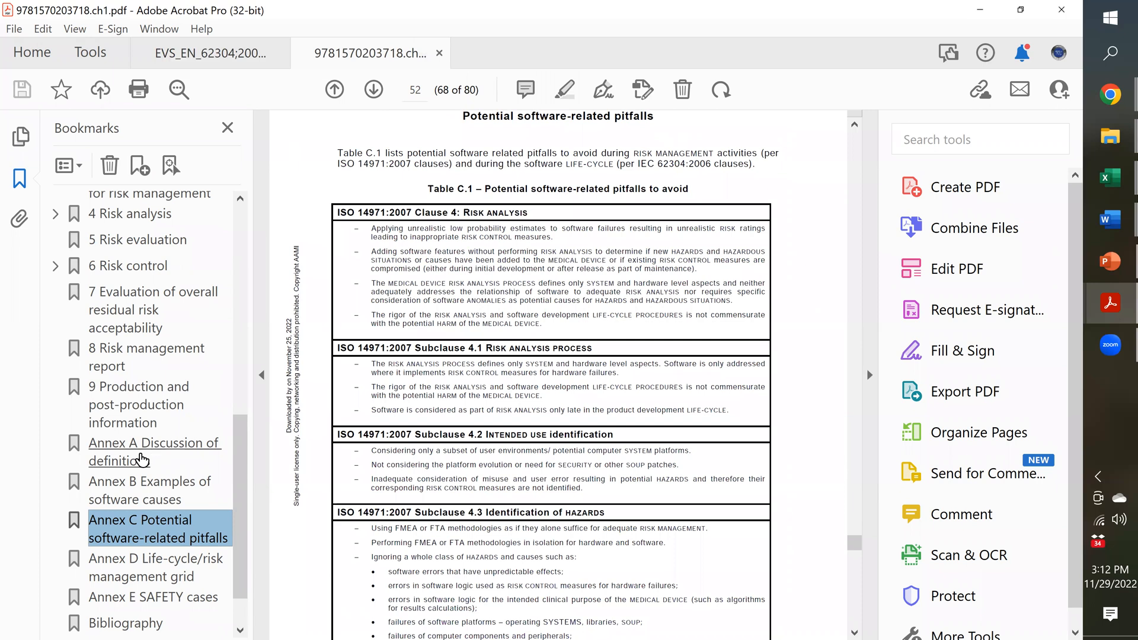
mouse_move(171, 568)
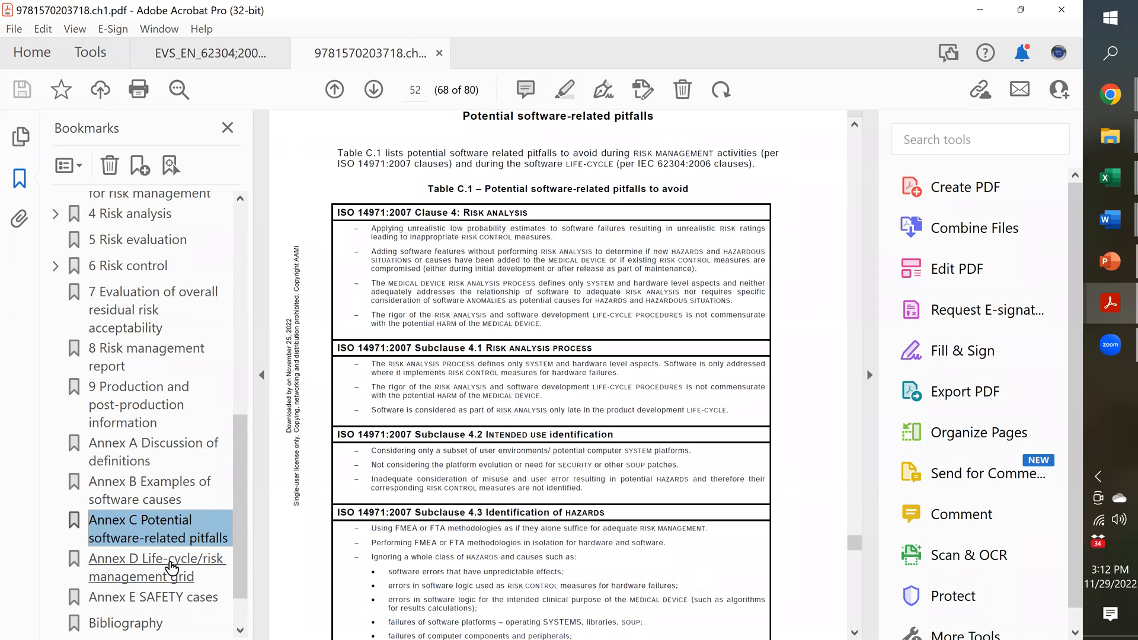
Follow the 'Annex D Life-cycle/risk management grid' bookmark and scroll to read Table D.1.
click(156, 568)
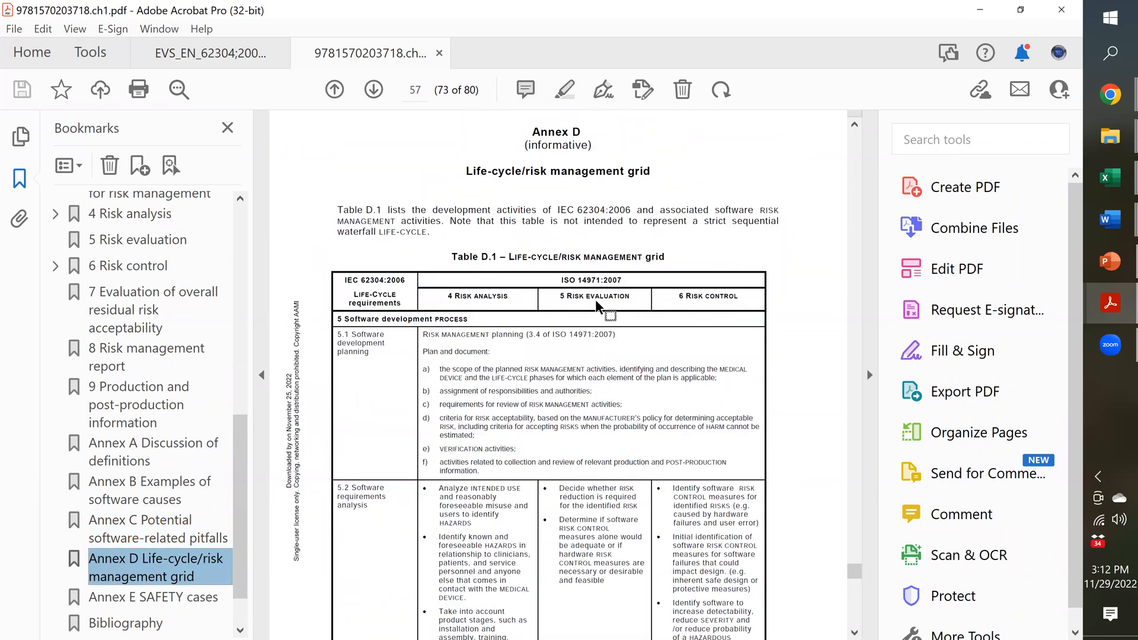
scroll(down, 3)
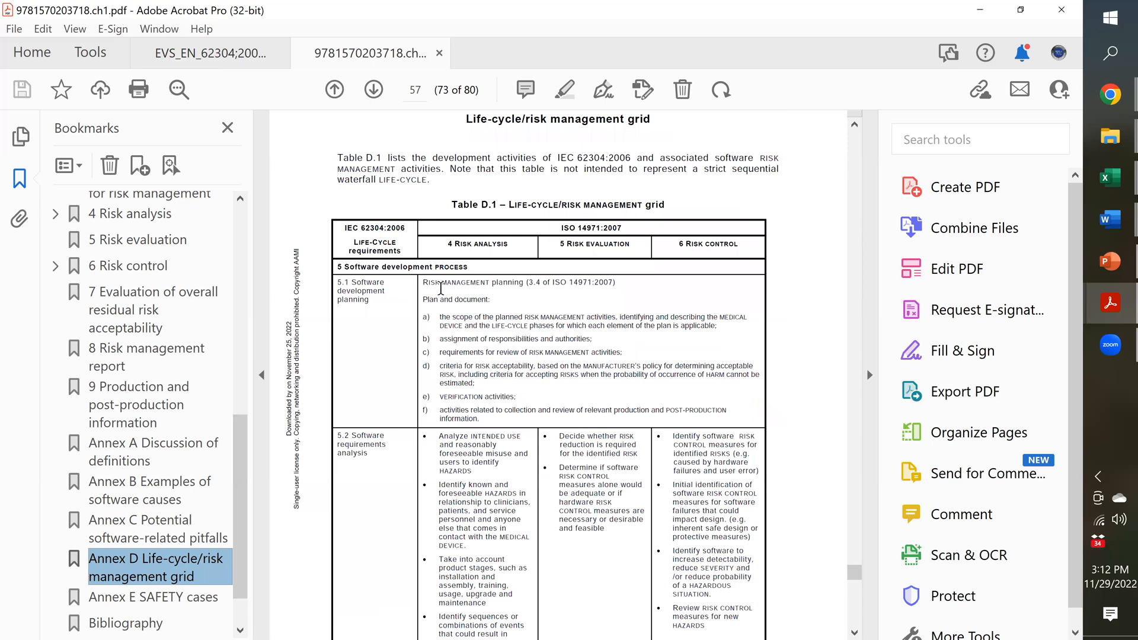
mouse_move(712, 375)
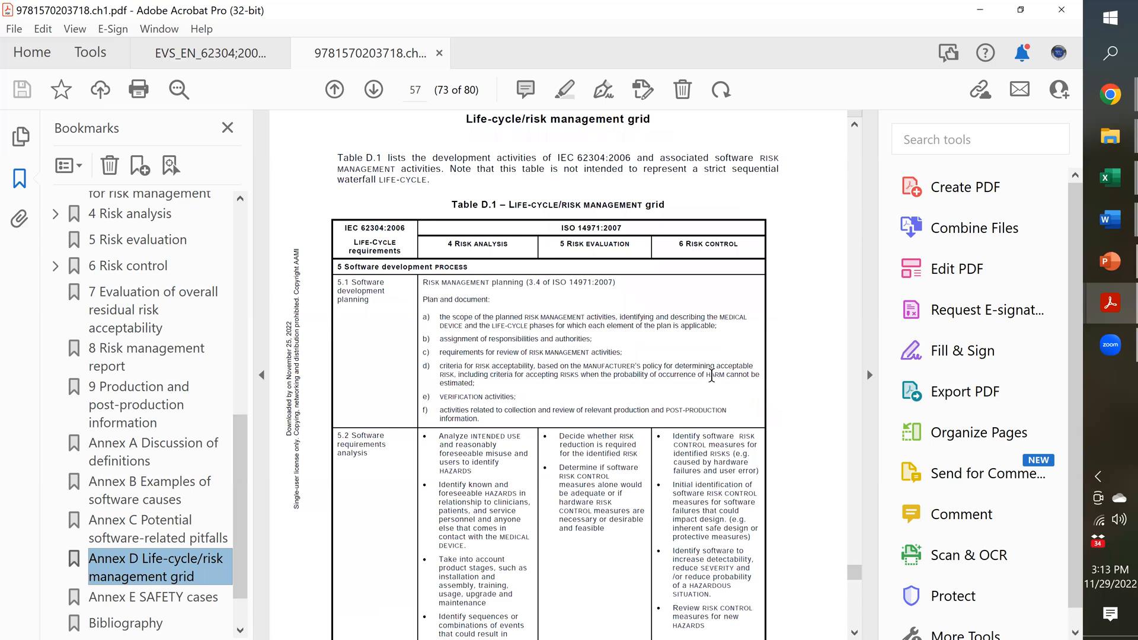
scroll(down, 3)
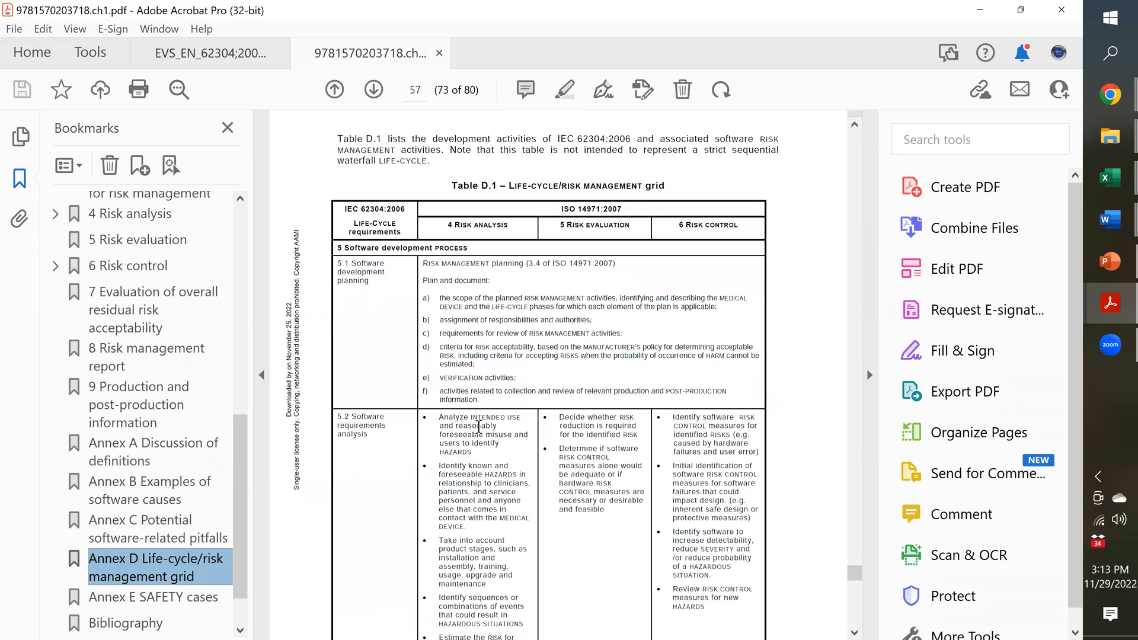
mouse_move(689, 407)
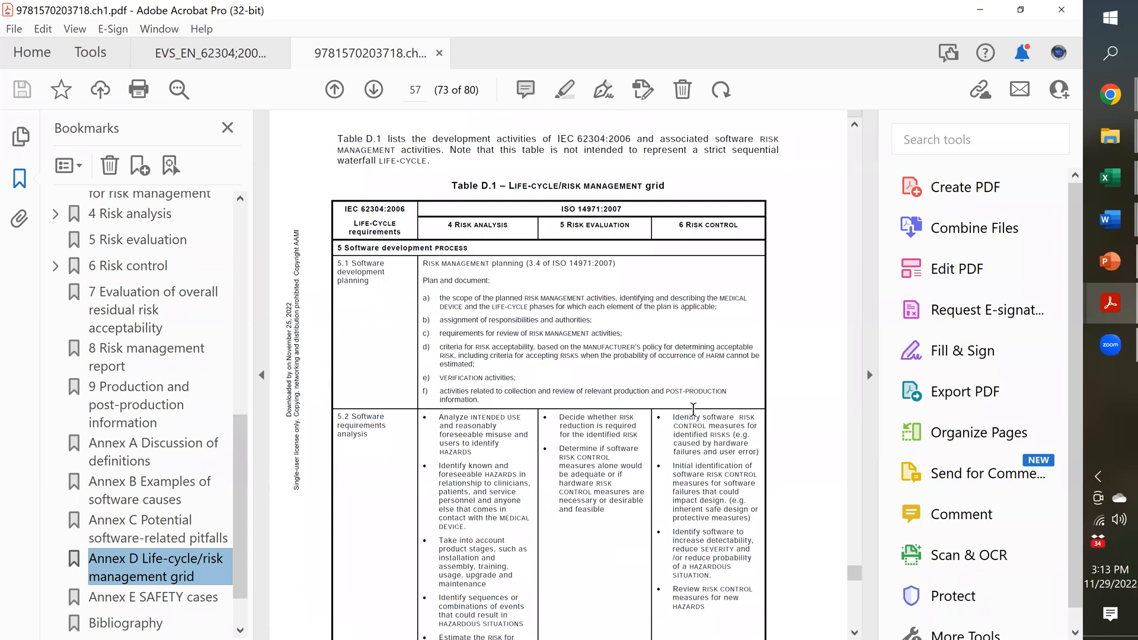